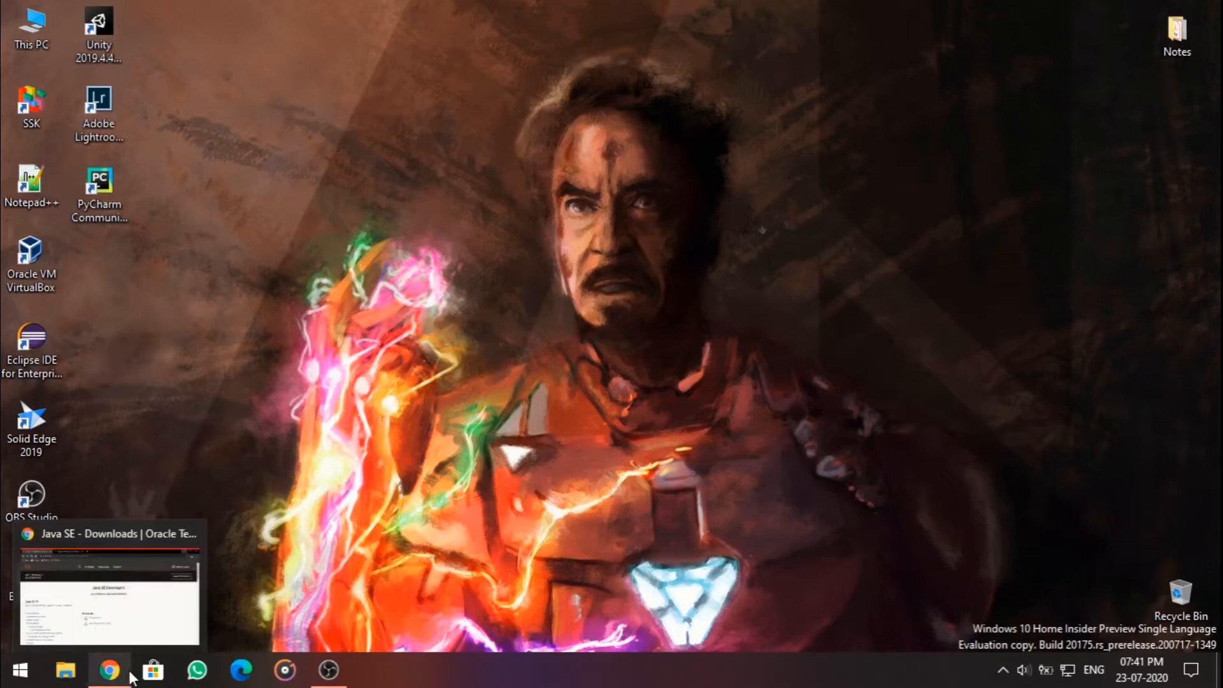
Step: Restore Chrome to Oracle's Java SE Downloads page showing the Java SE 14 JDK
click(110, 668)
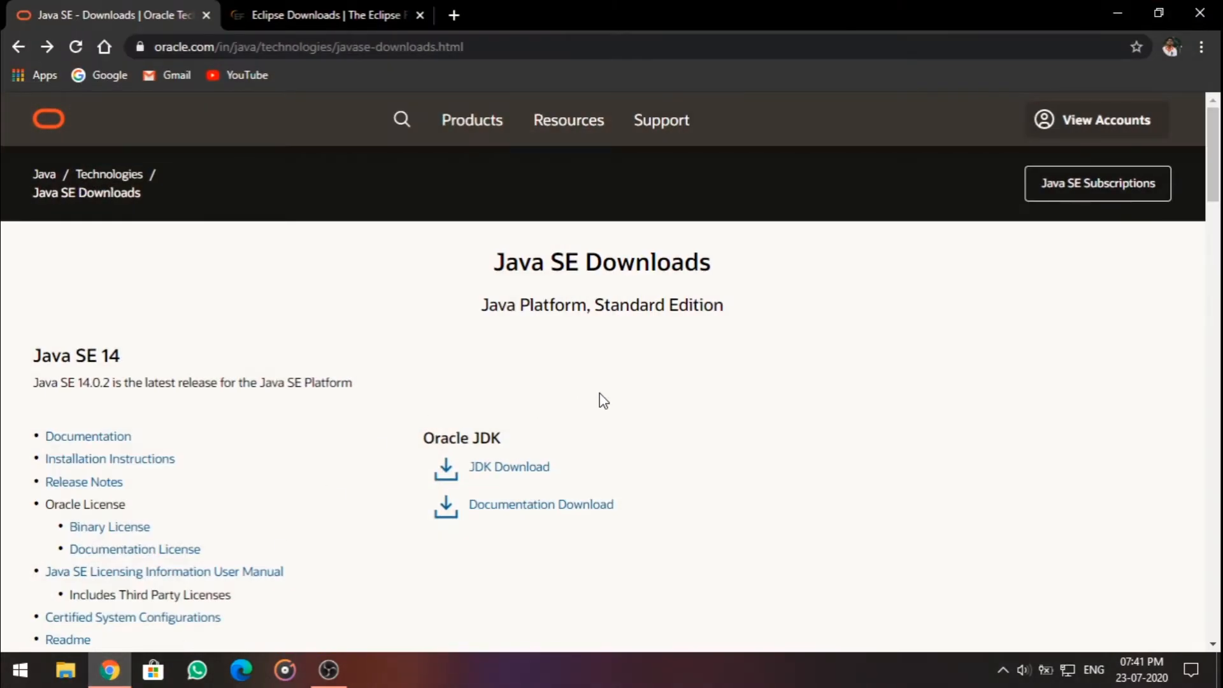
mouse_move(599, 404)
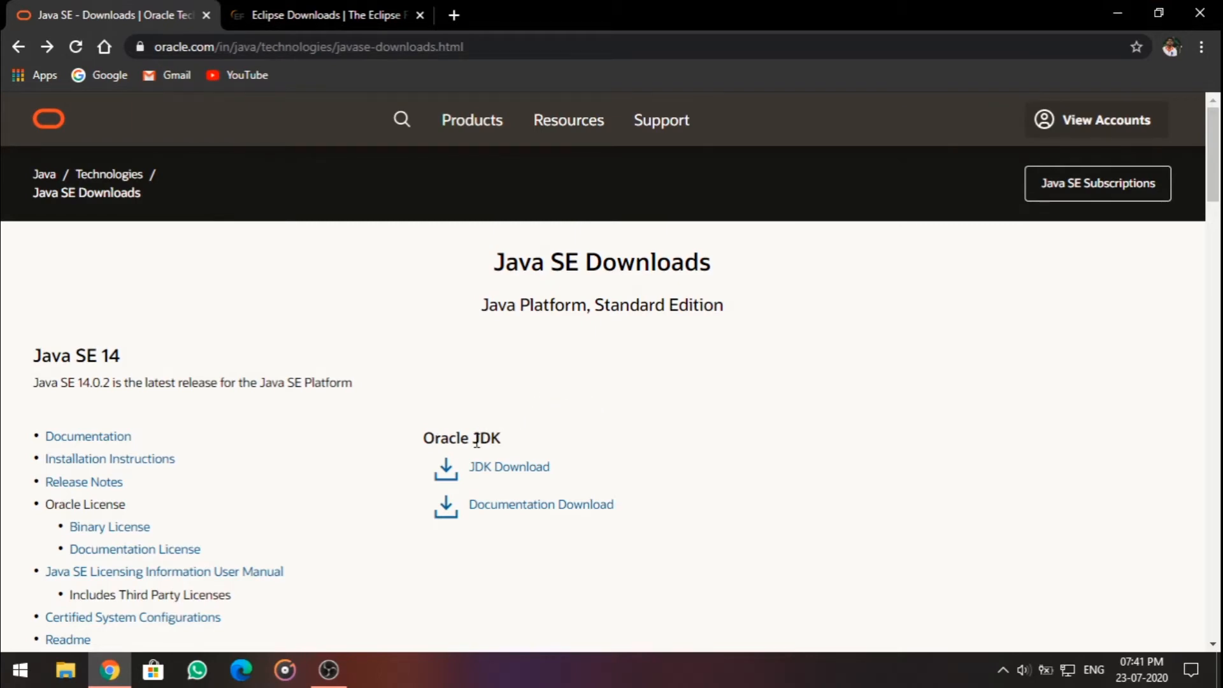
double_click(484, 437)
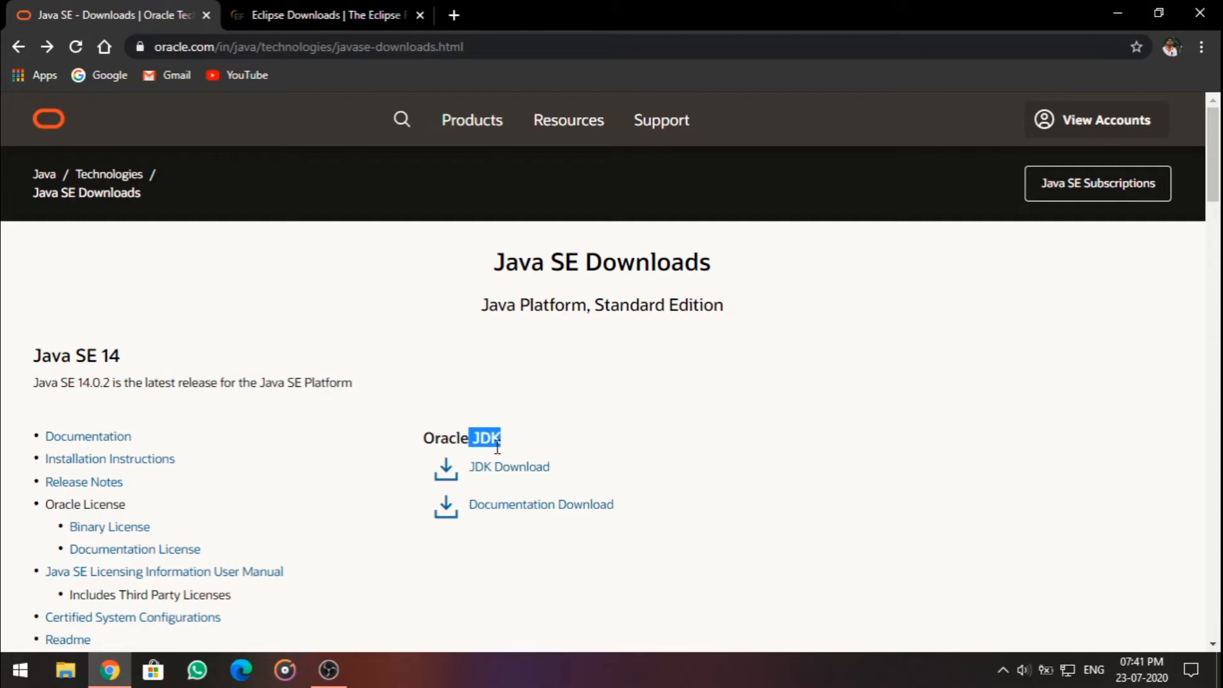
mouse_move(508, 454)
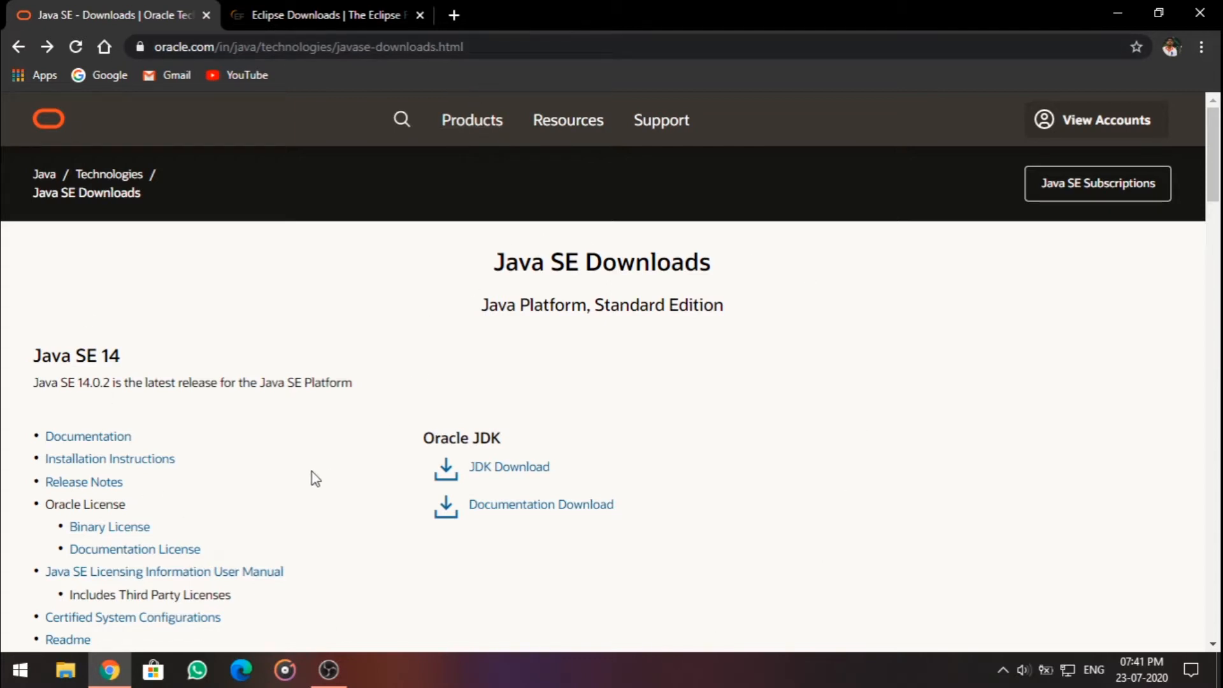
mouse_move(508, 467)
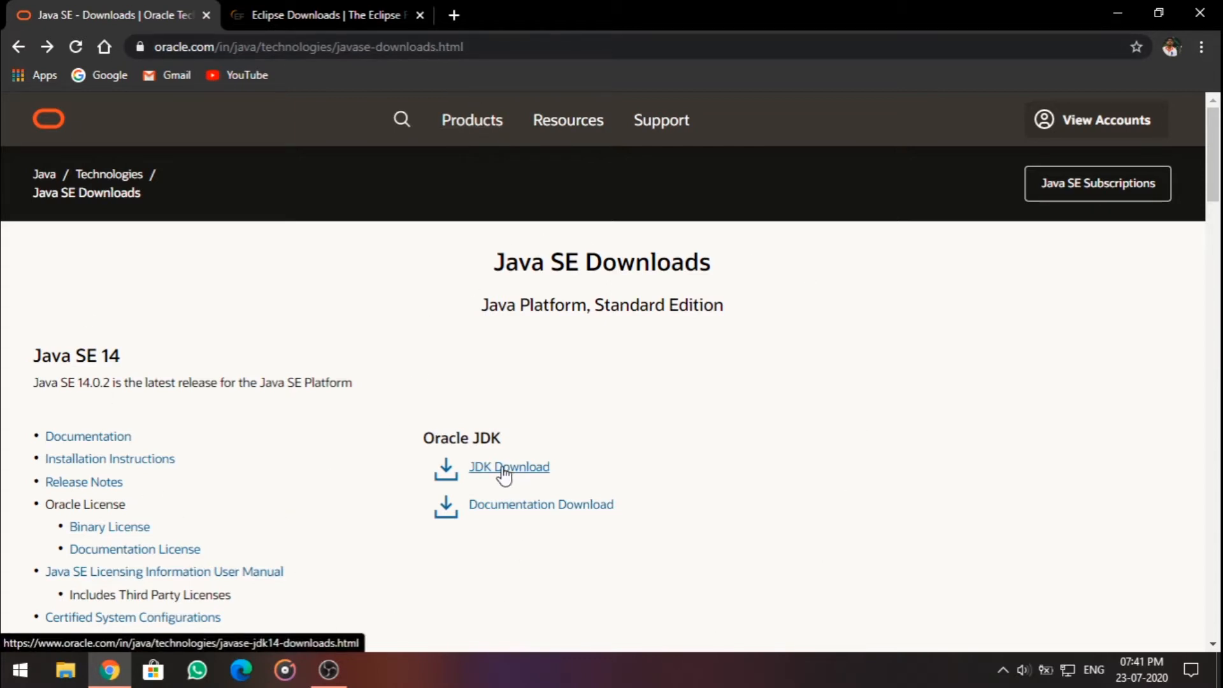
Step: Go to the JDK 14 downloads page and bring the 14.0.2 installer table into view
click(508, 466)
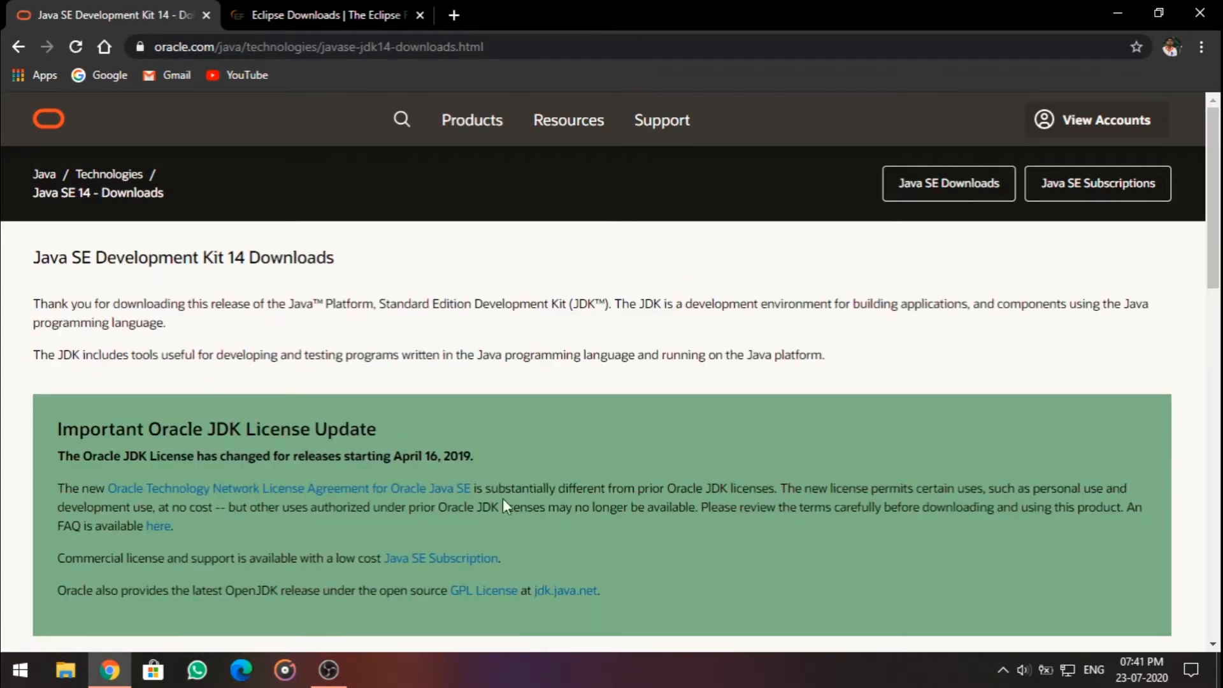
mouse_move(128, 265)
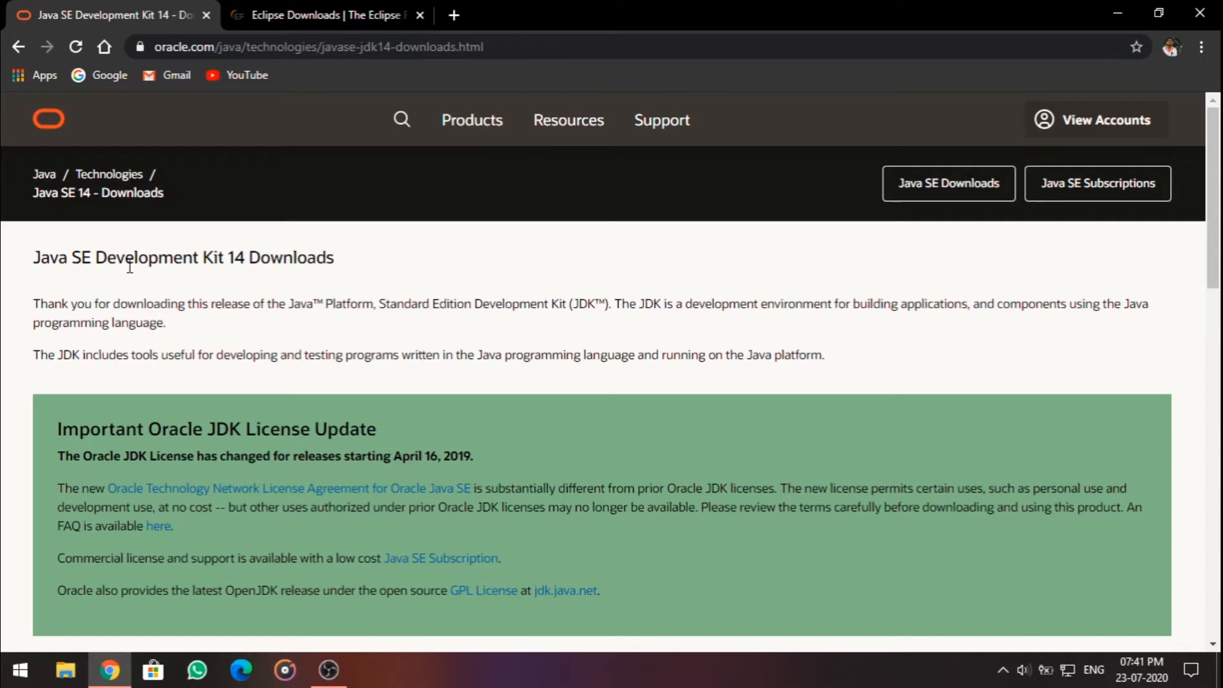
mouse_move(401, 294)
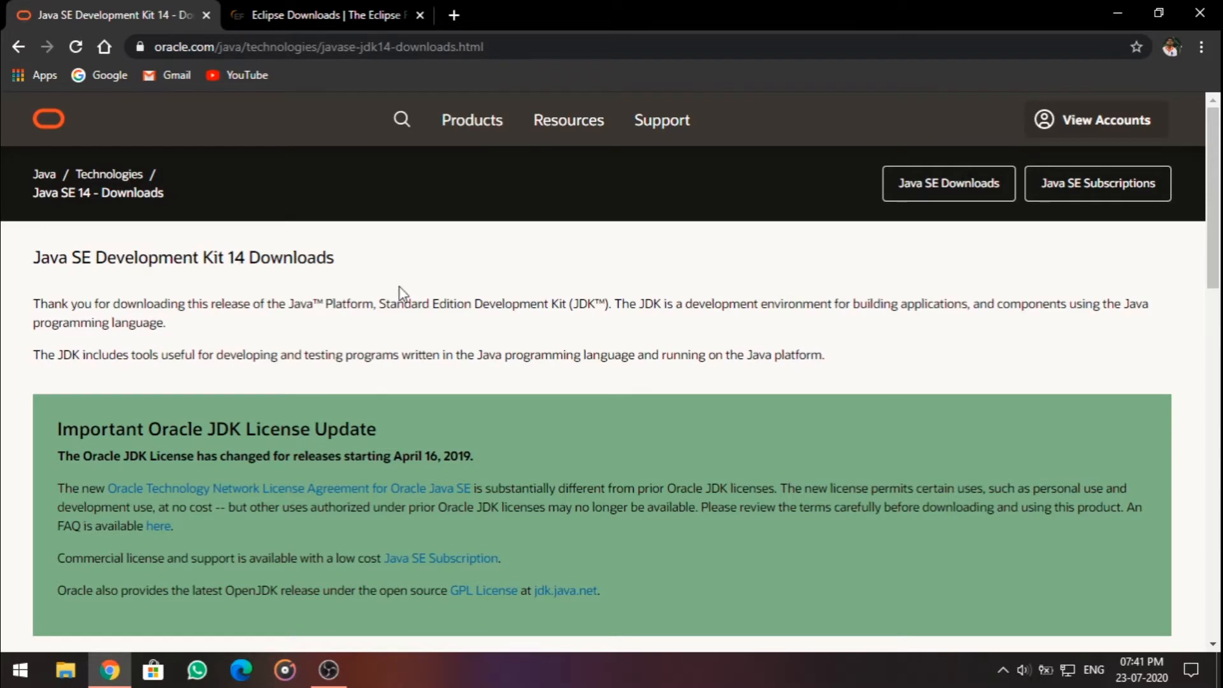
scroll(down, 3)
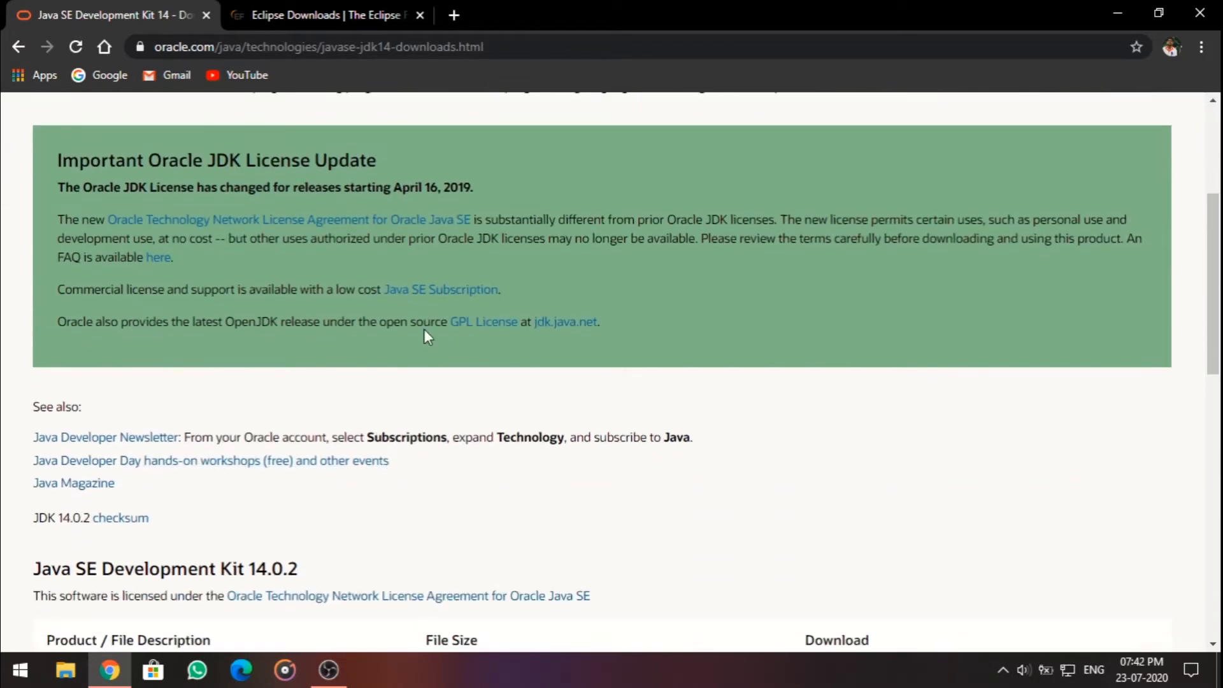
scroll(down, 3)
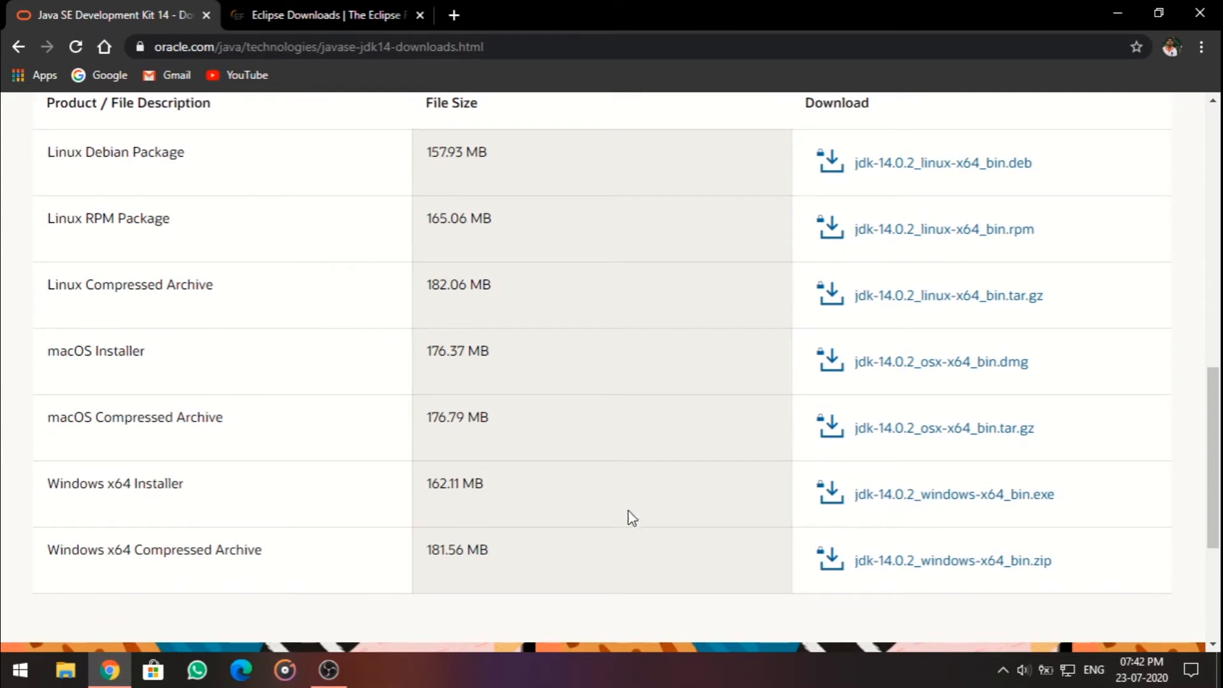
mouse_move(180, 321)
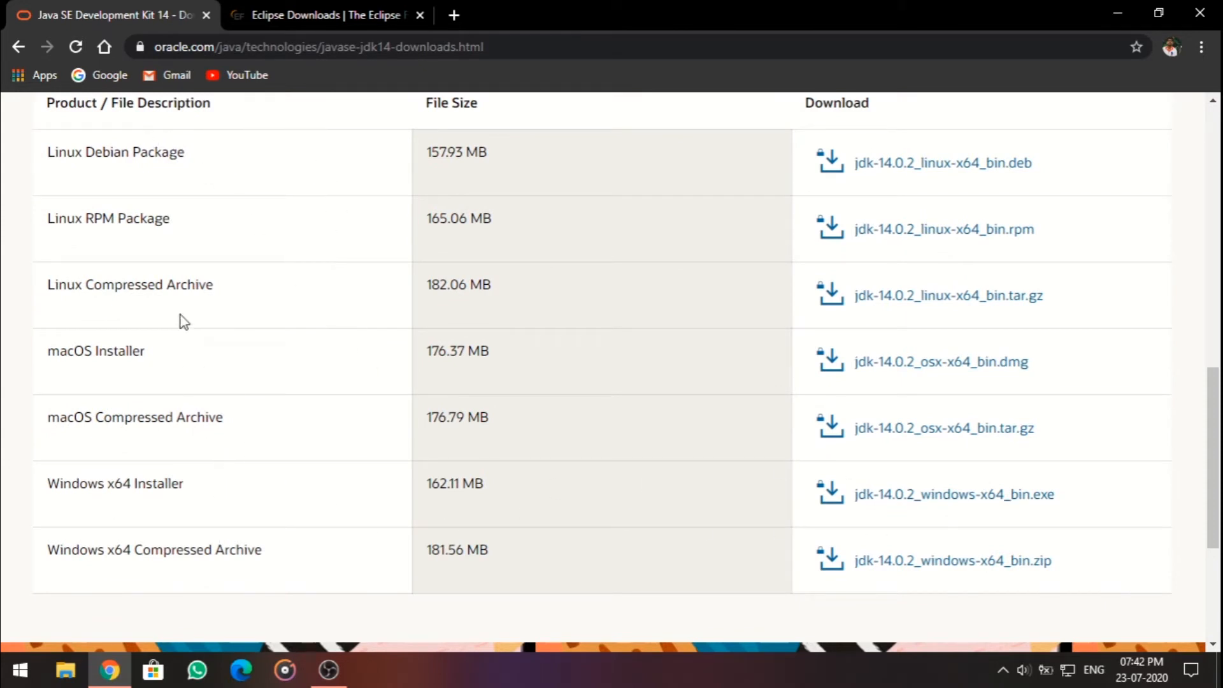
mouse_move(154, 172)
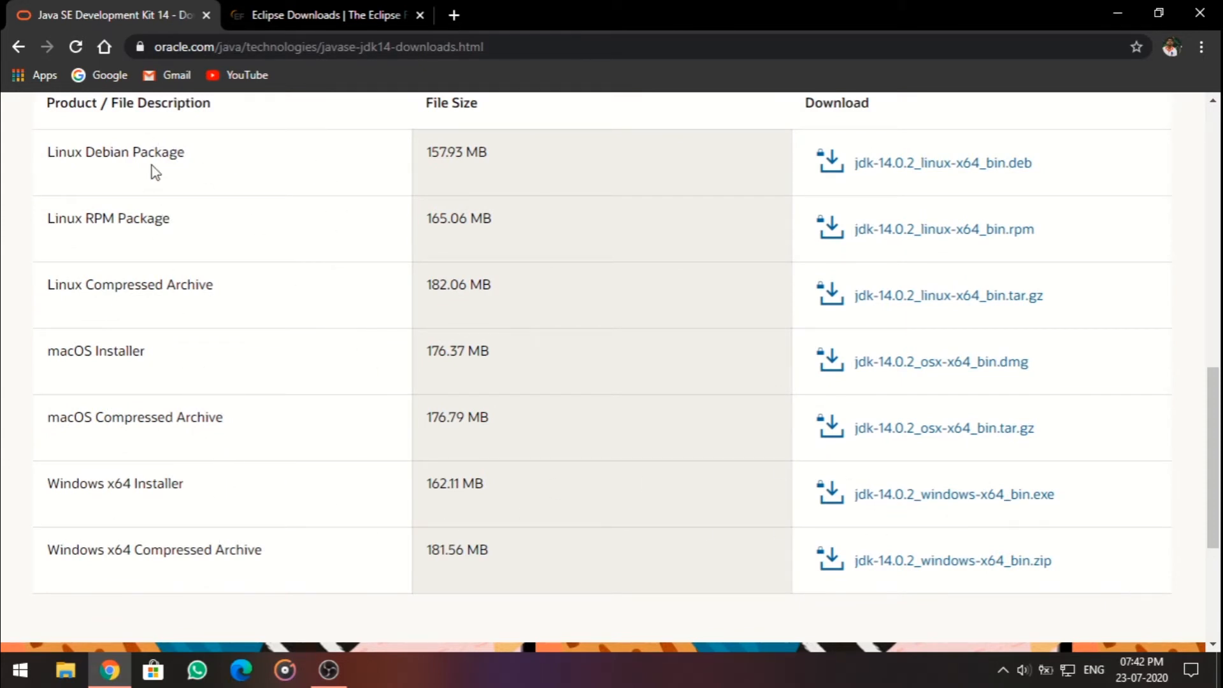
mouse_move(130, 519)
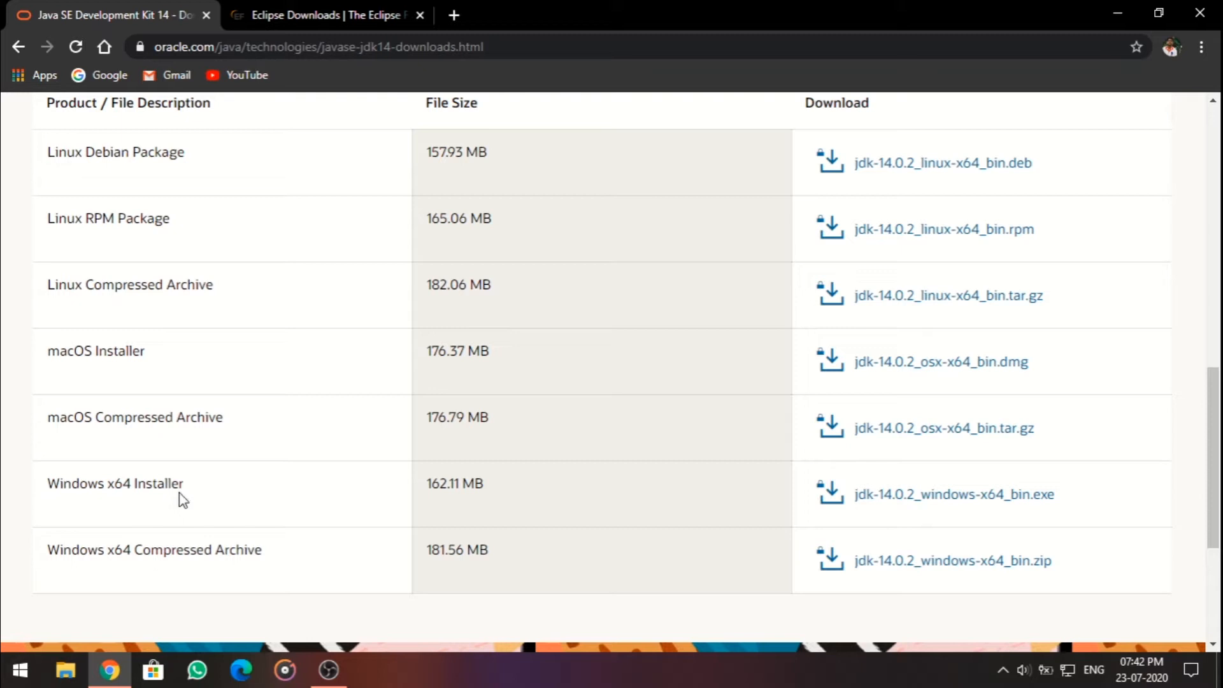
mouse_move(888, 511)
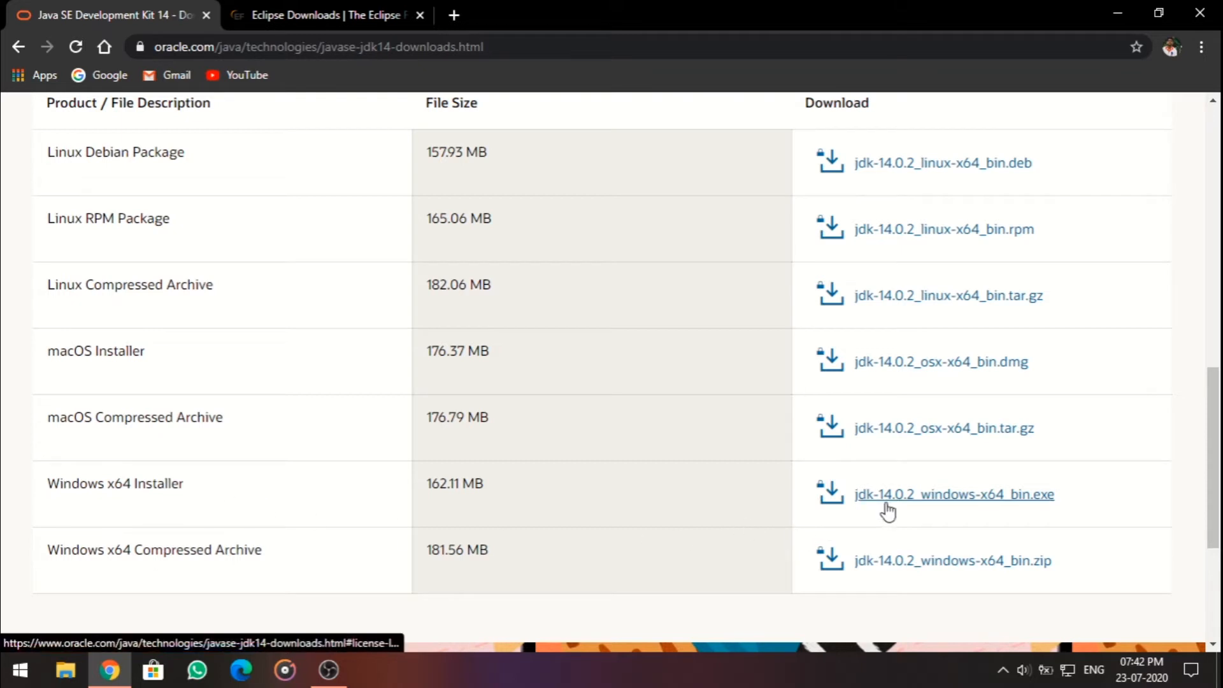
Step: Download jdk-14.0.2_windows-x64_bin.exe after accepting the Oracle license agreement
click(953, 494)
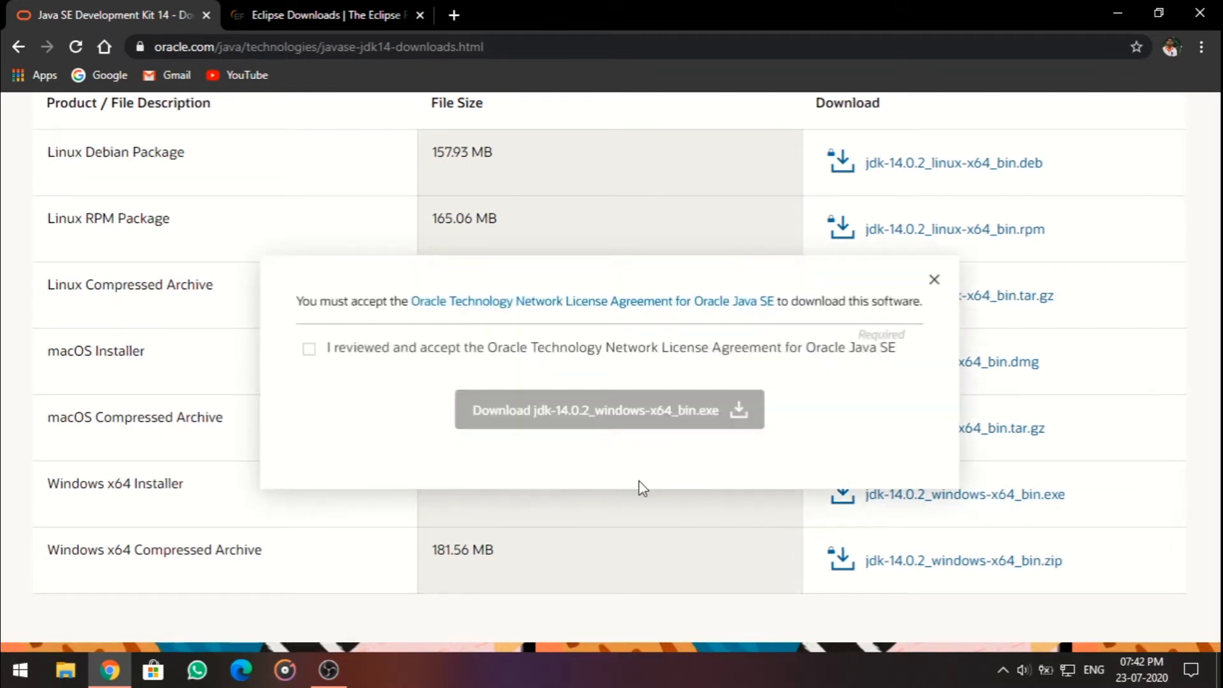
mouse_move(564, 356)
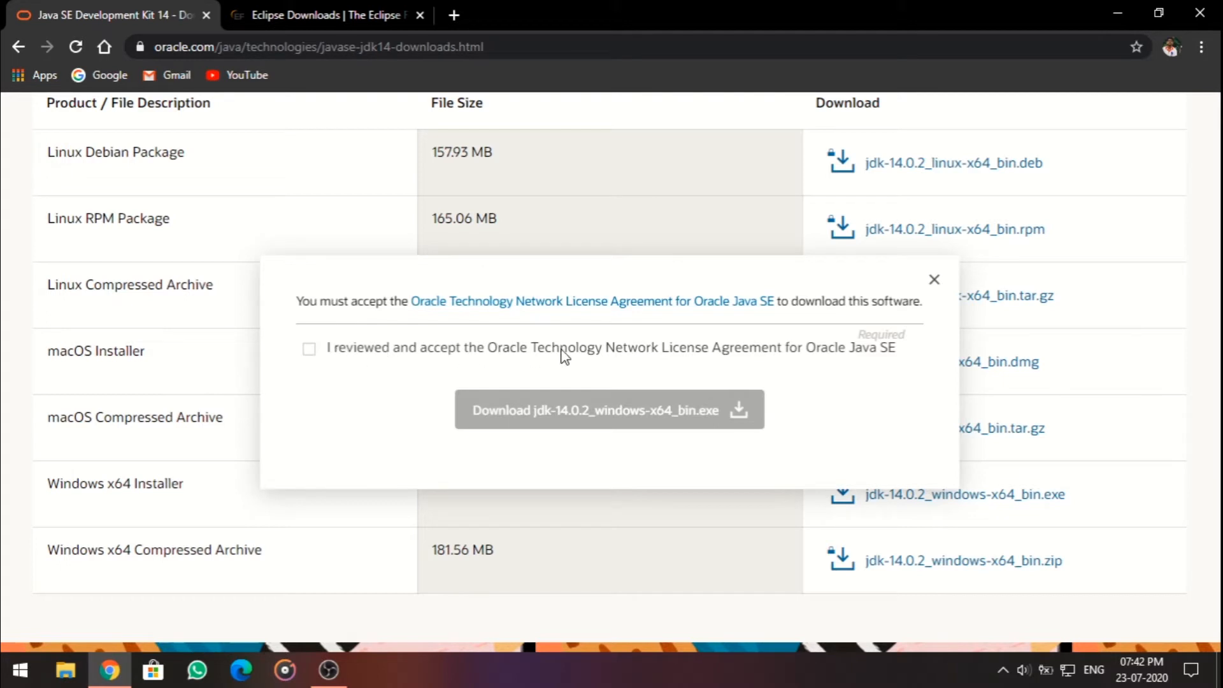
mouse_move(327, 365)
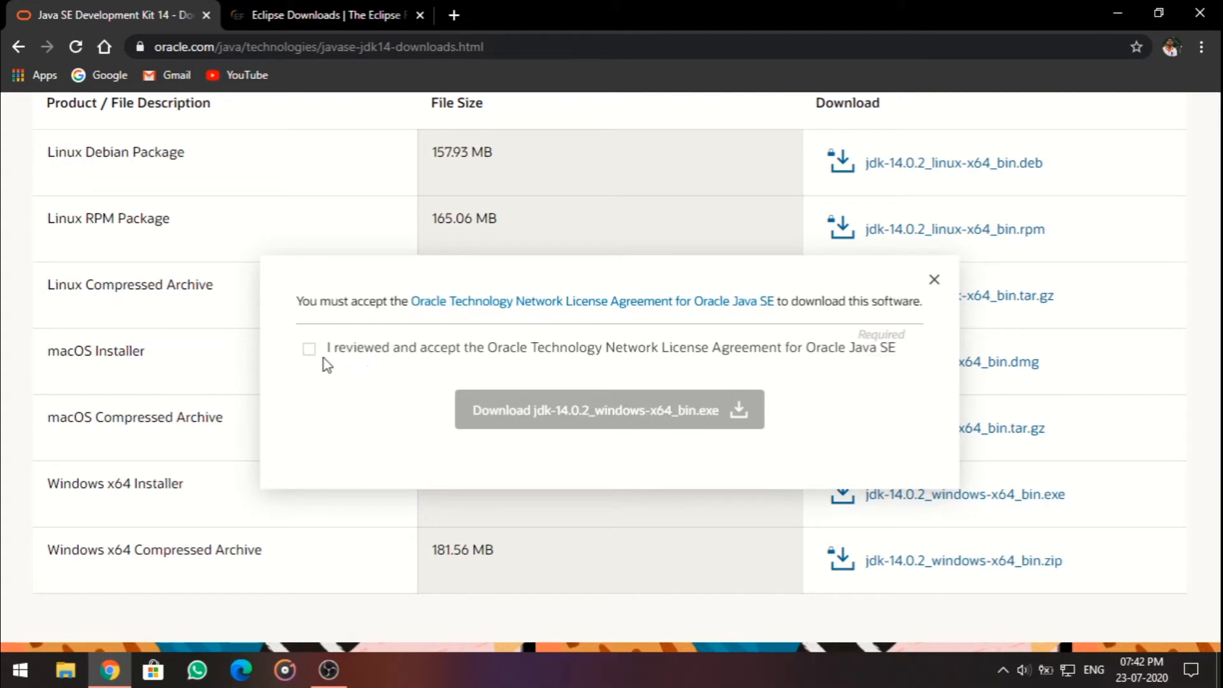
click(308, 347)
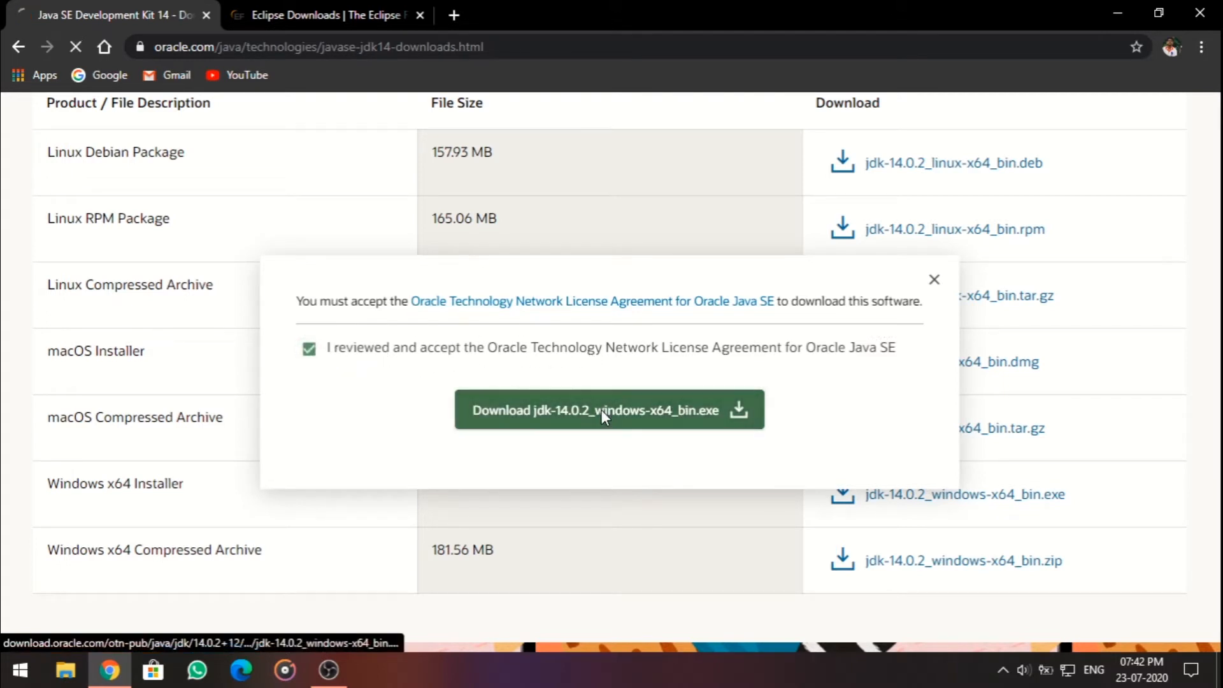
click(609, 409)
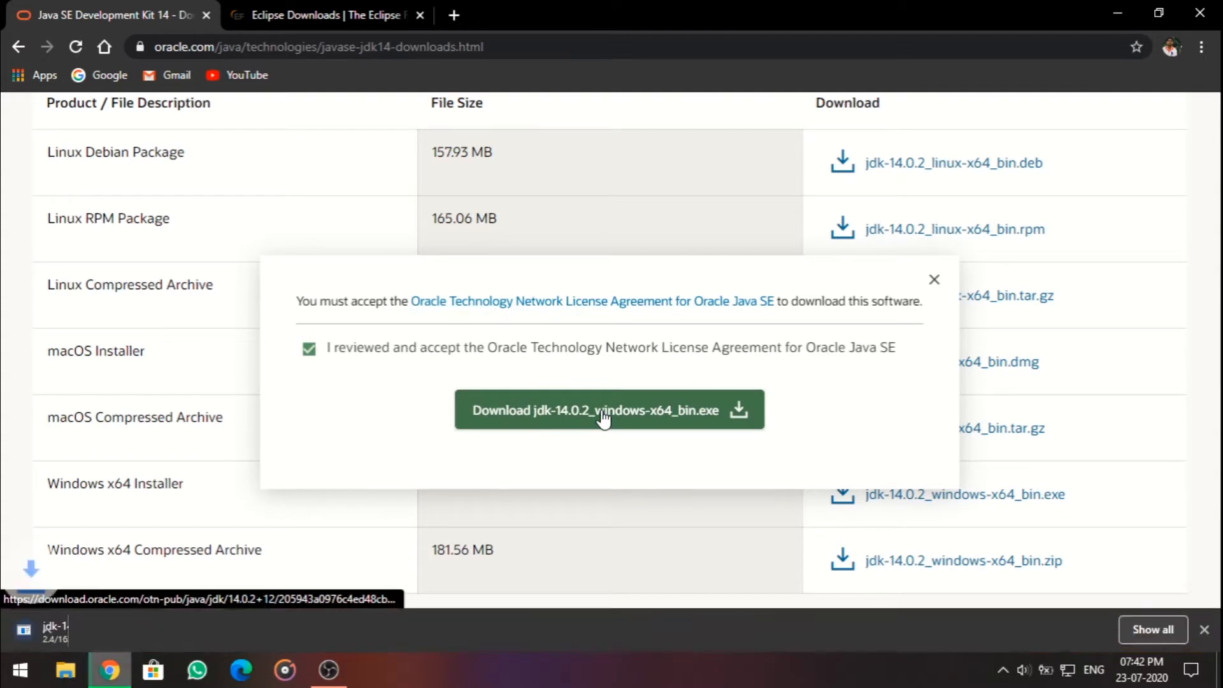
click(609, 409)
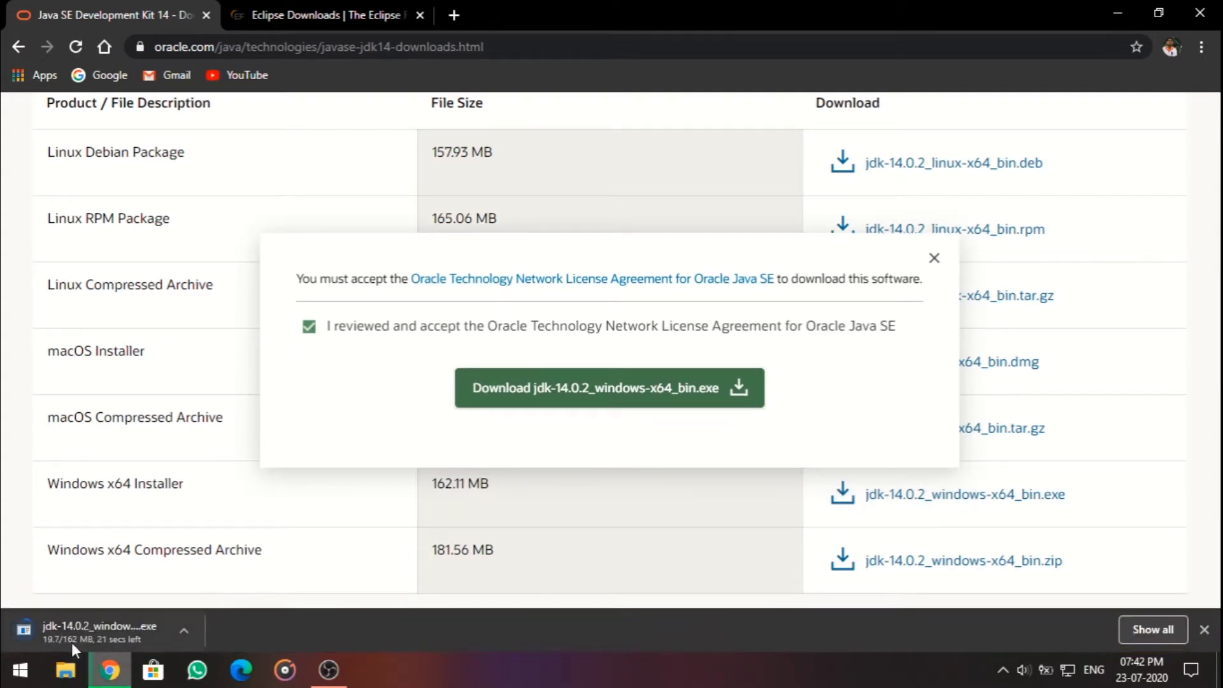
mouse_move(308, 580)
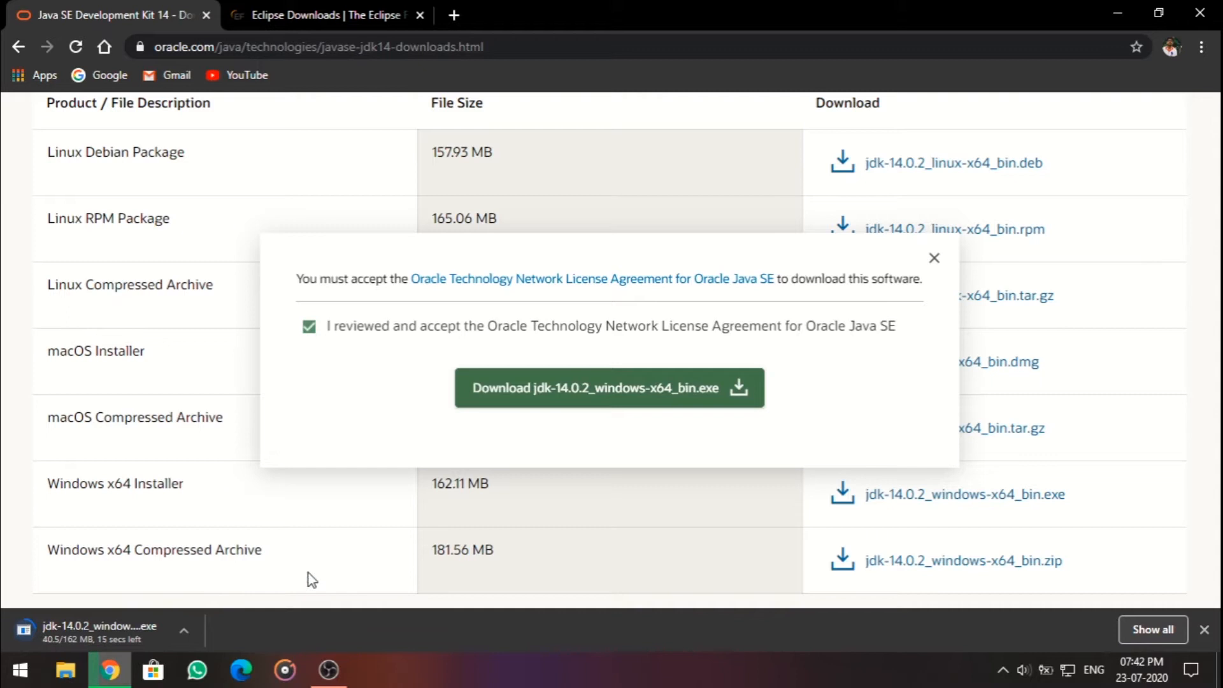
mouse_move(360, 470)
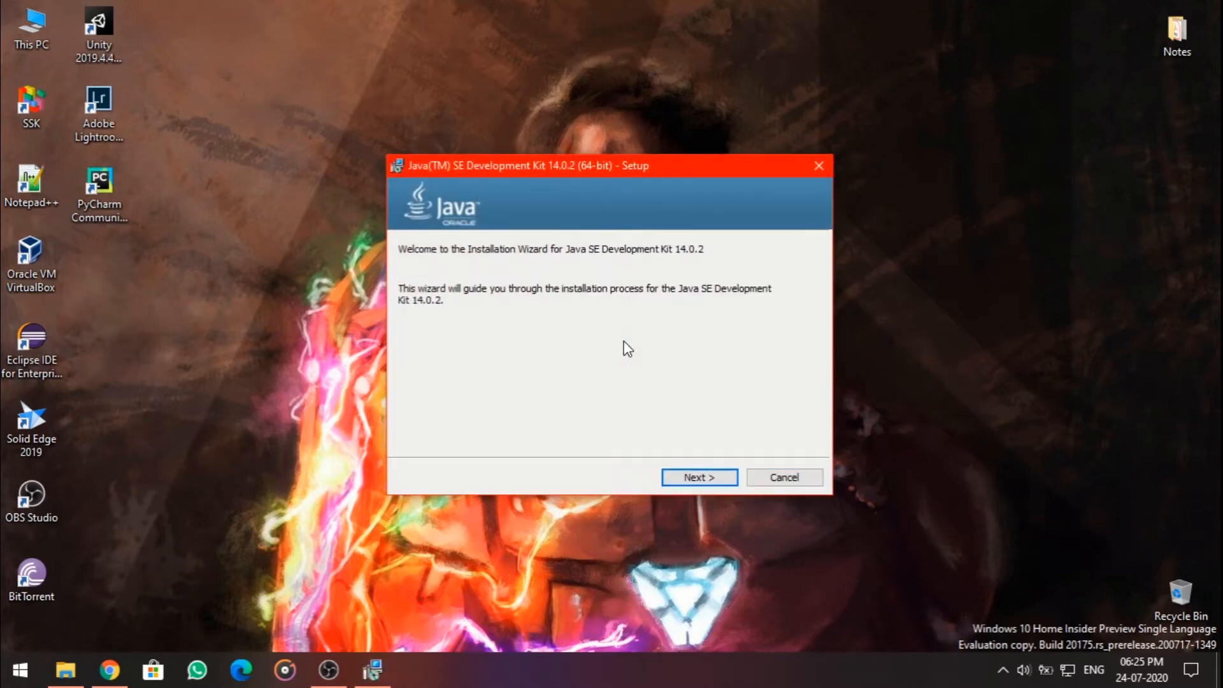
mouse_move(413, 282)
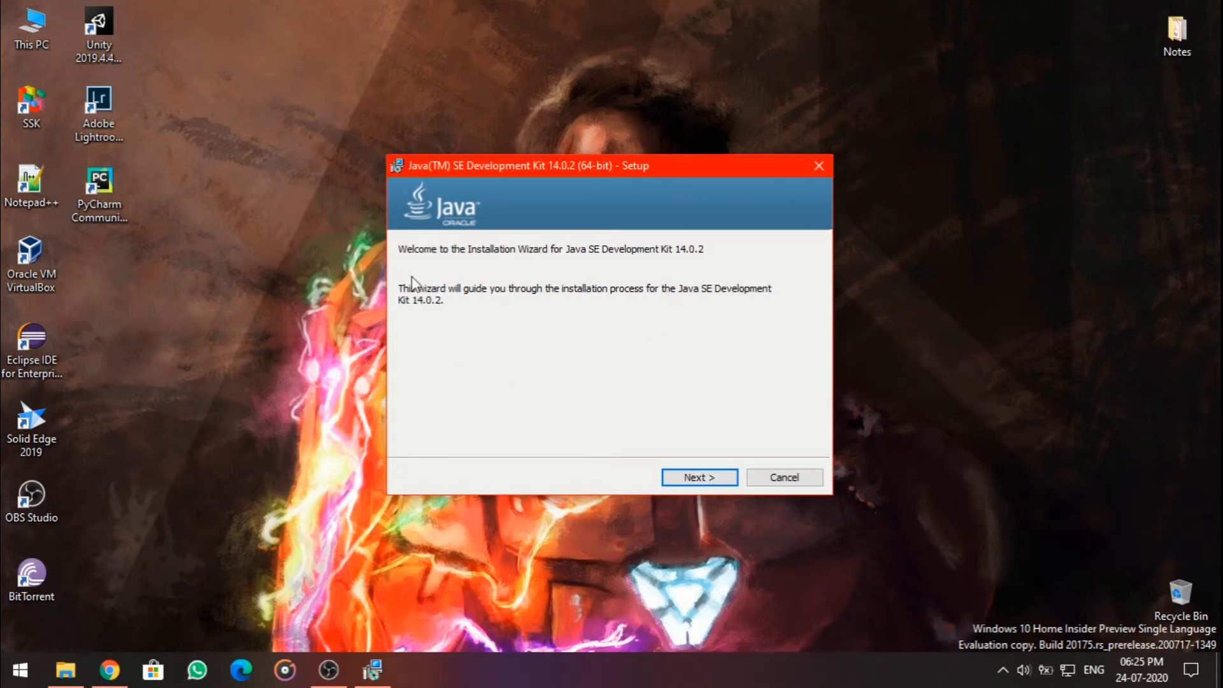
Step: Install JDK 14.0.2 to the default folder C:\Program Files\Java\jdk-14.0.2
click(698, 476)
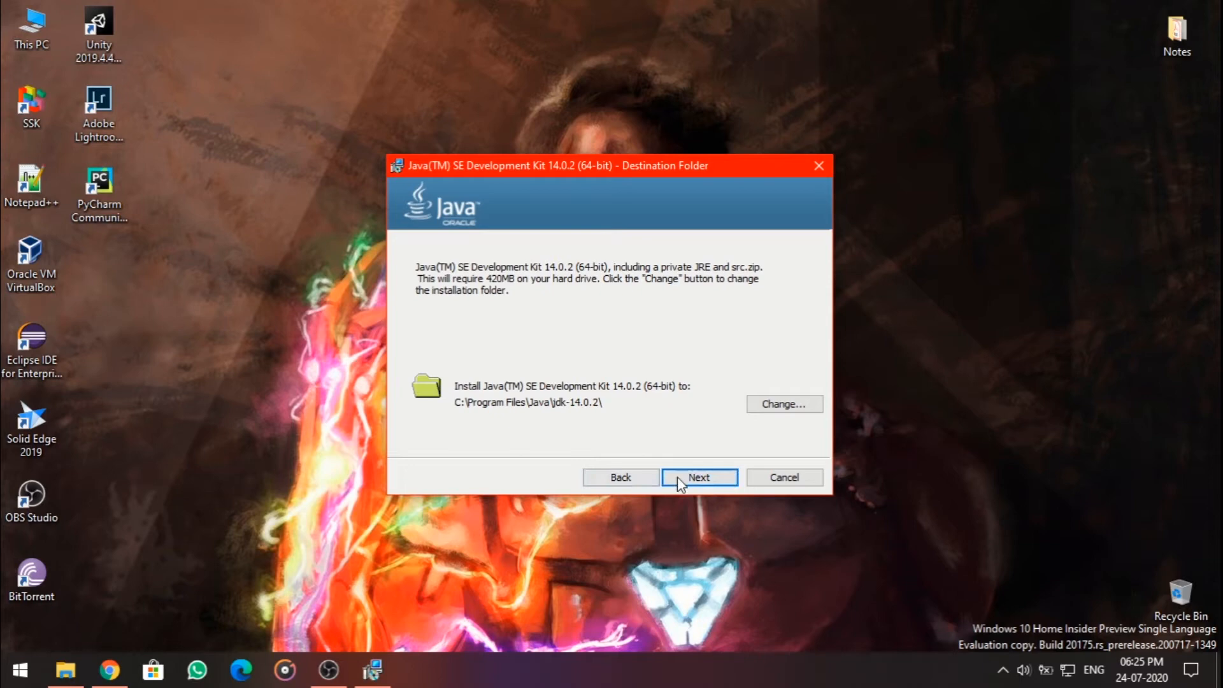
click(697, 477)
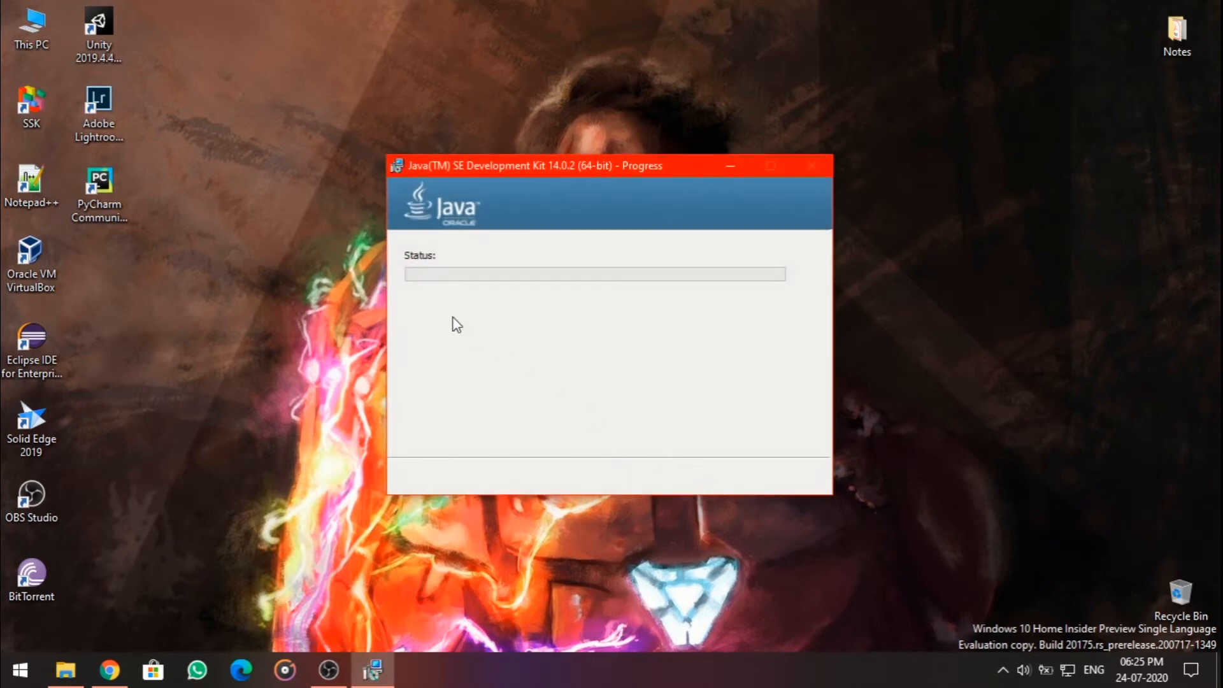
mouse_move(609, 373)
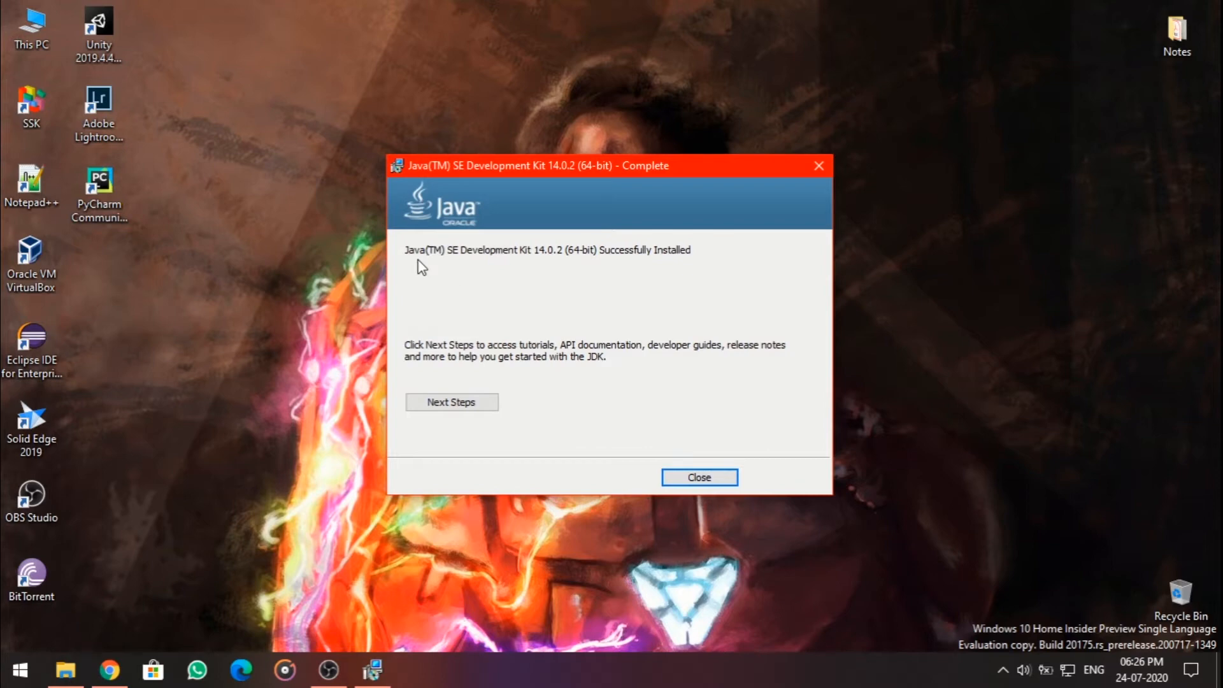
mouse_move(492, 261)
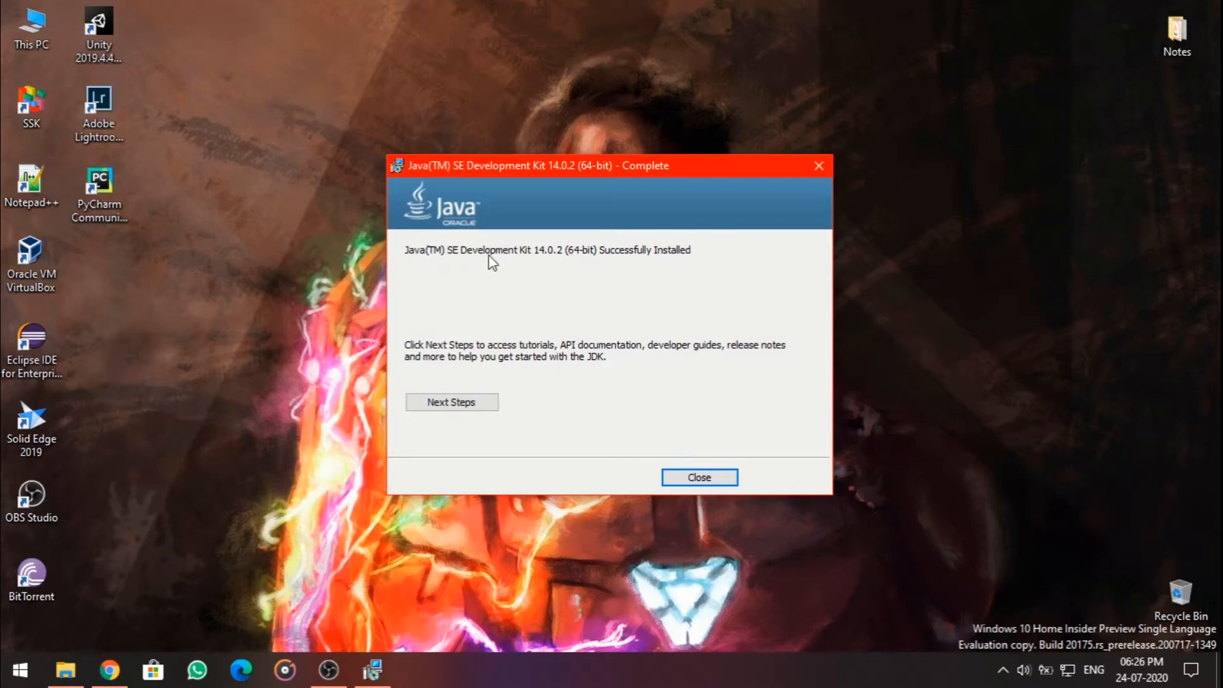
mouse_move(725, 267)
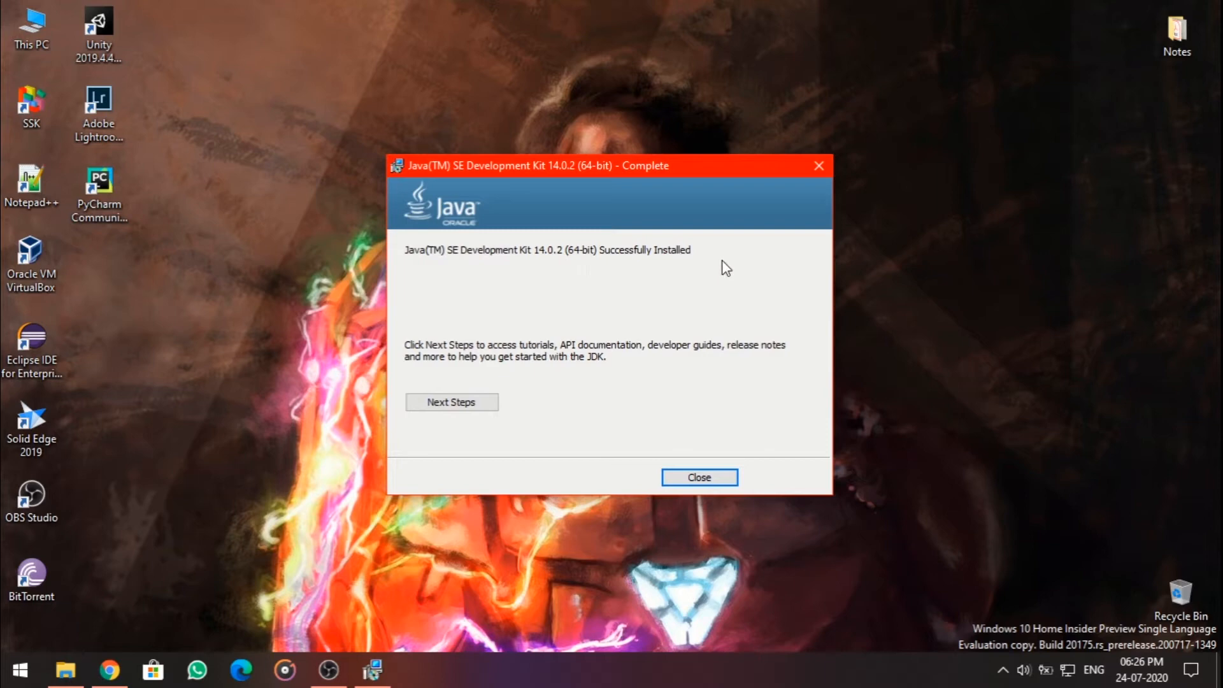
mouse_move(519, 360)
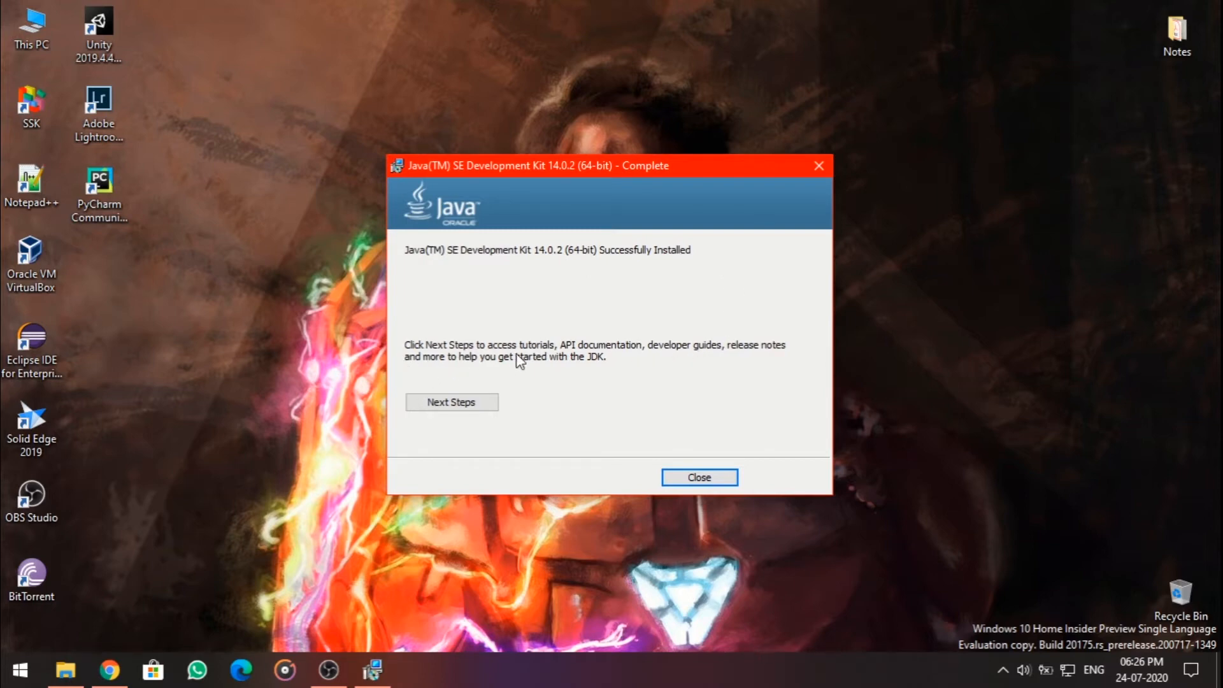
mouse_move(606, 362)
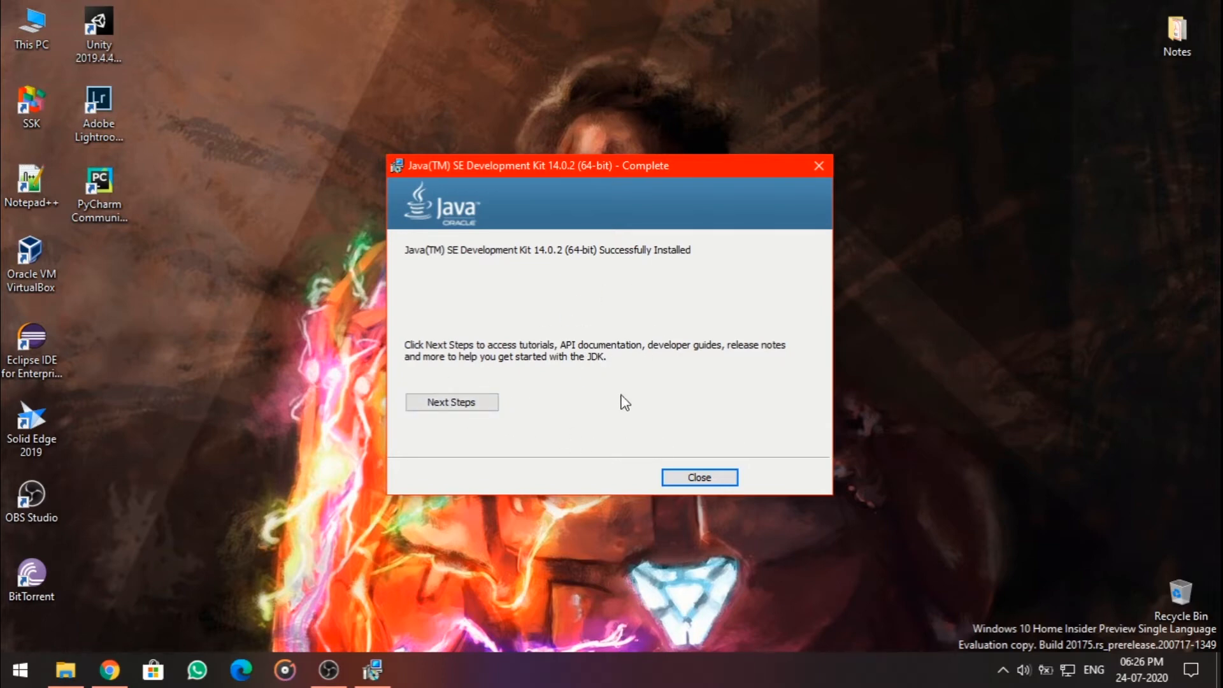
Step: Close the JDK 14.0.2 installer after its successful completion
click(698, 476)
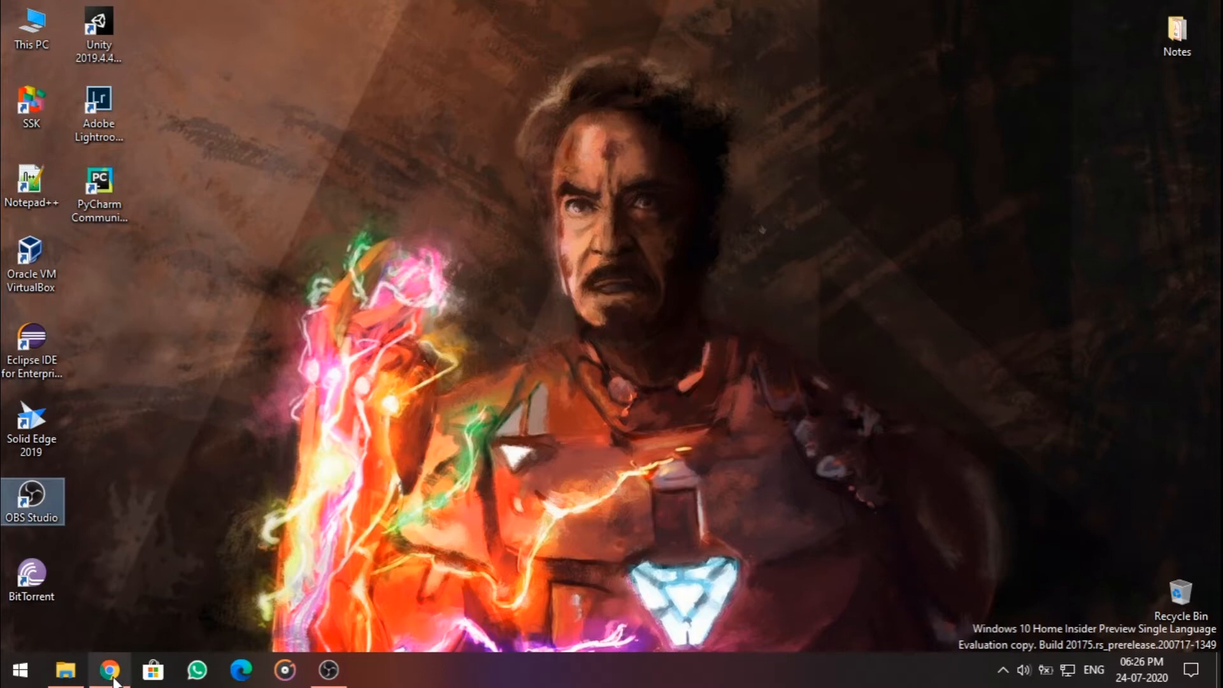
Step: From the Eclipse Downloads page, request the Windows 64-bit Eclipse IDE 2020-06 installer
click(110, 669)
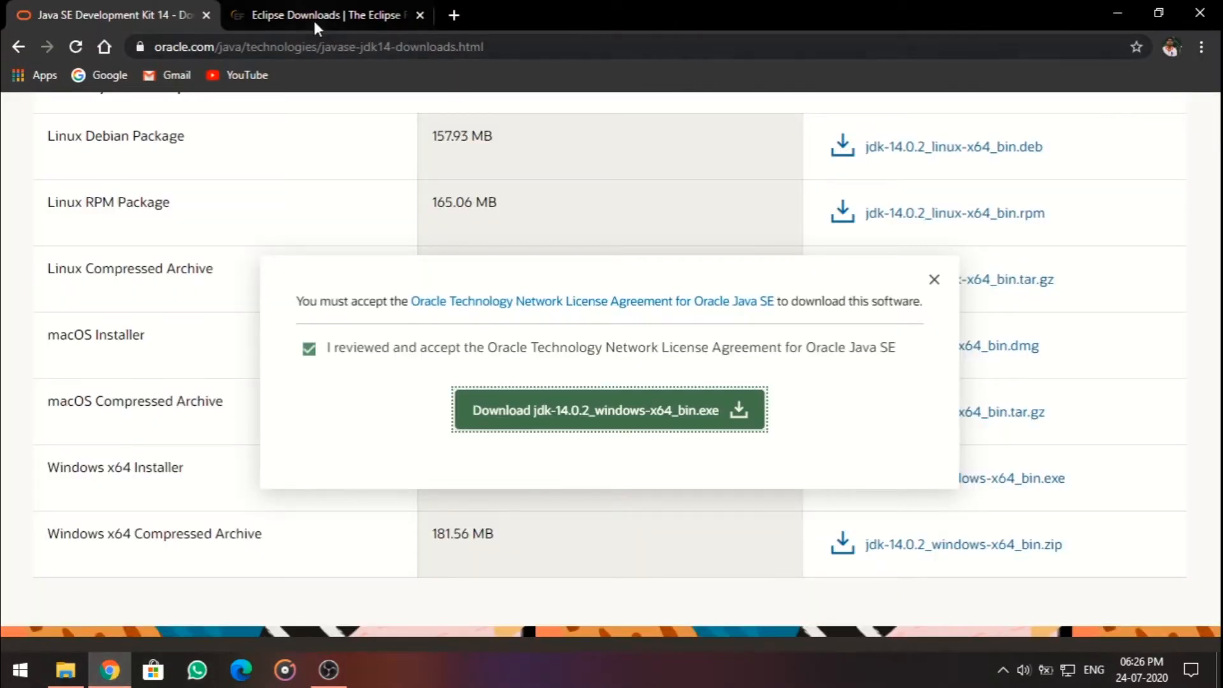
click(326, 16)
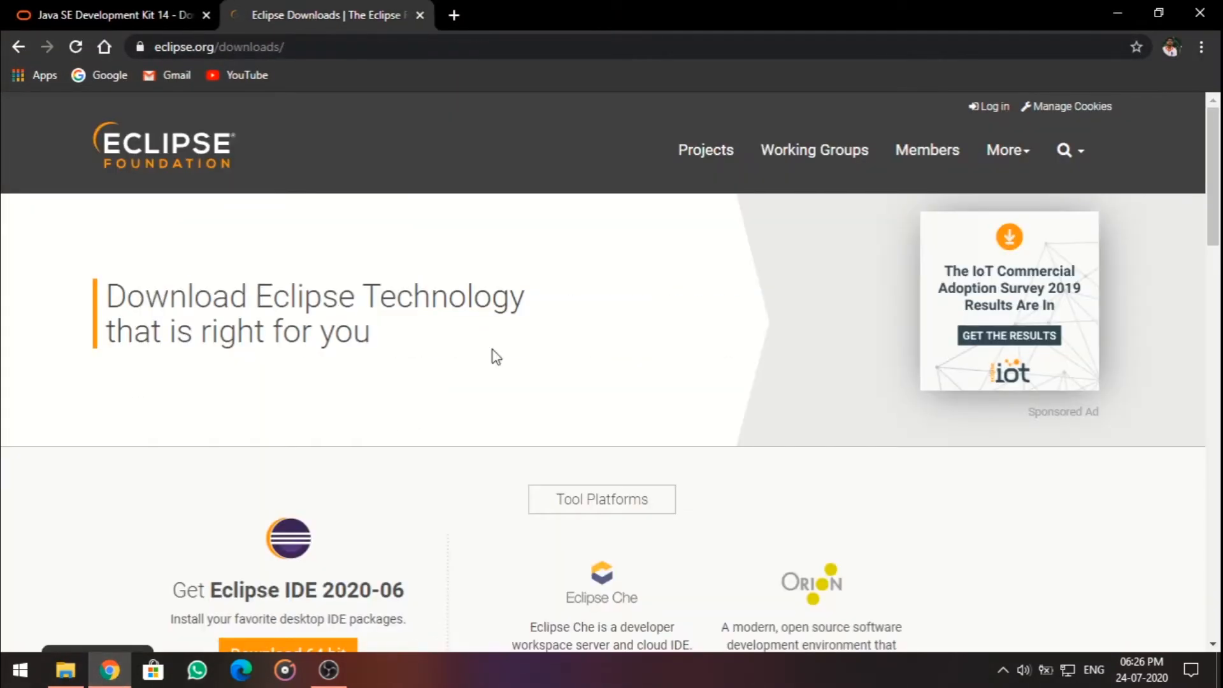
mouse_move(397, 323)
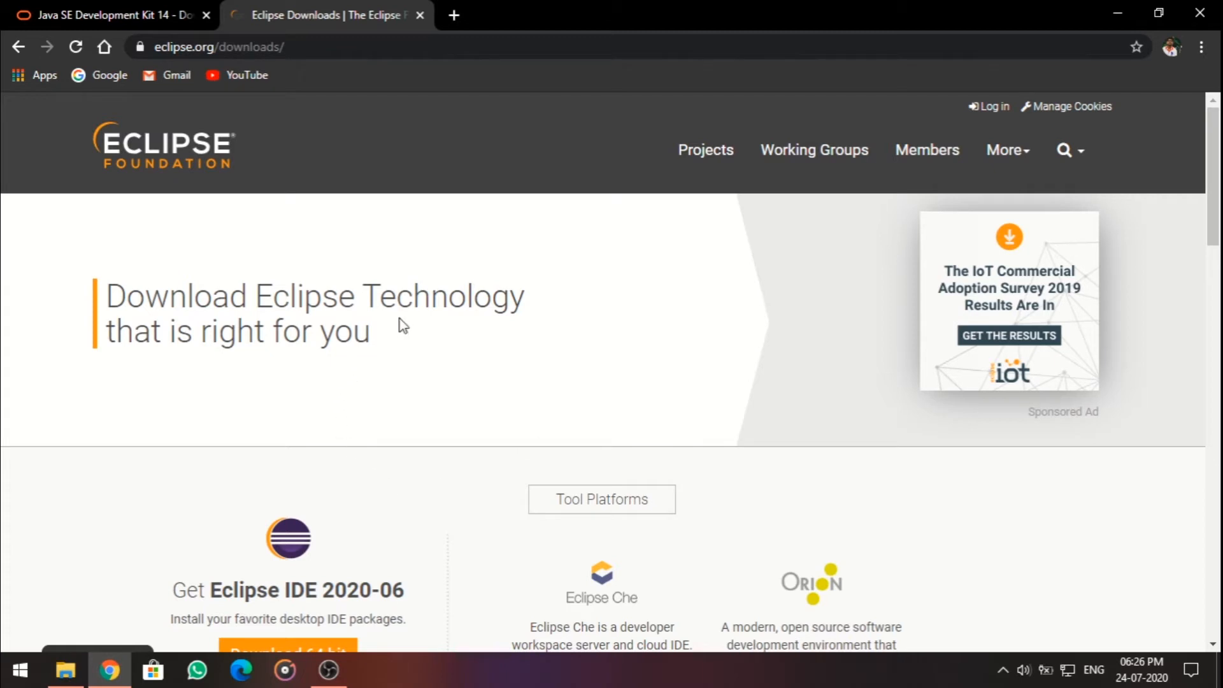
mouse_move(447, 154)
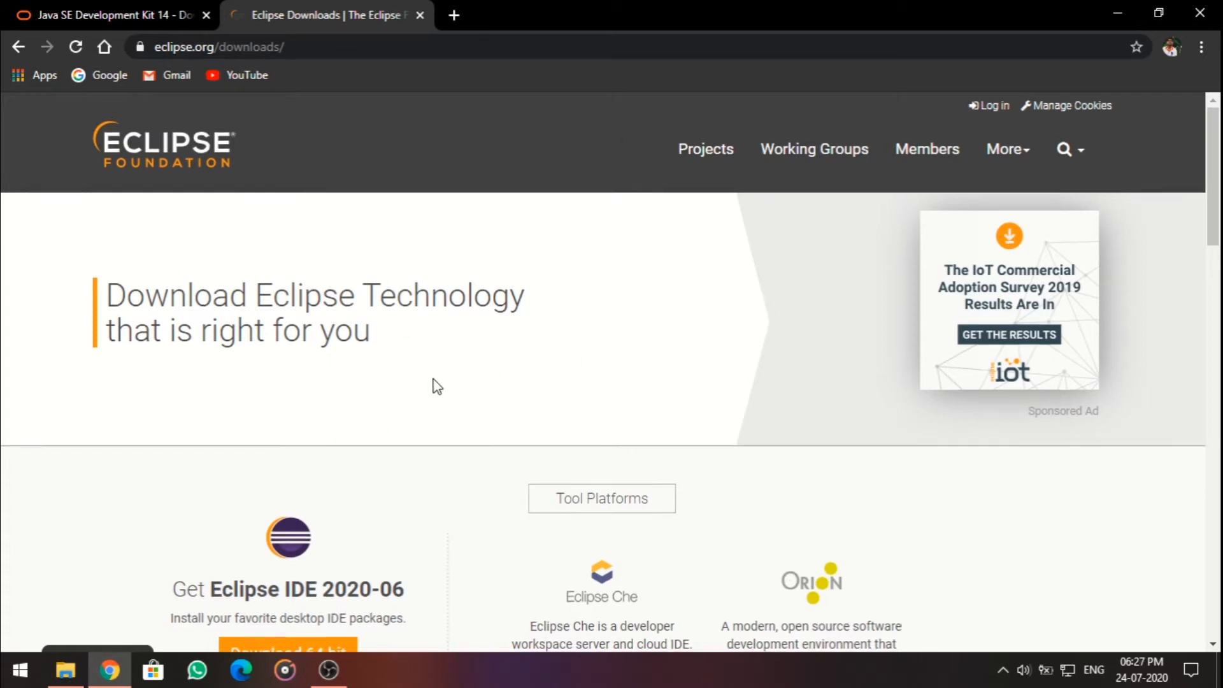
scroll(down, 3)
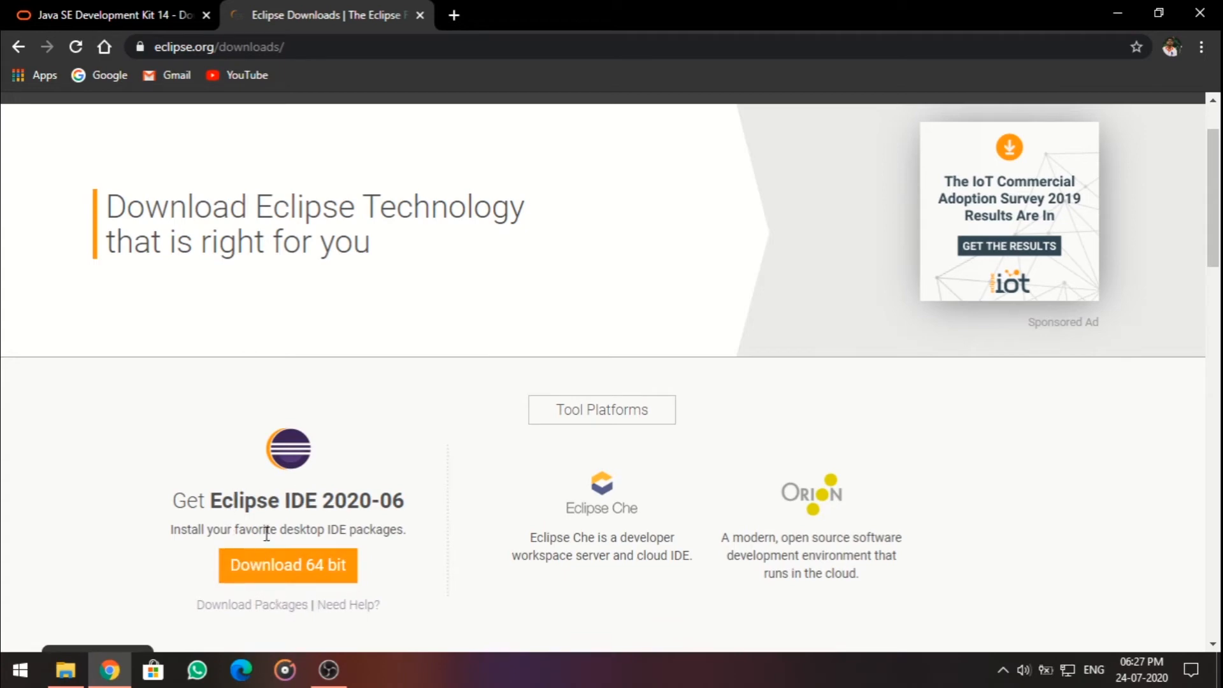
mouse_move(320, 526)
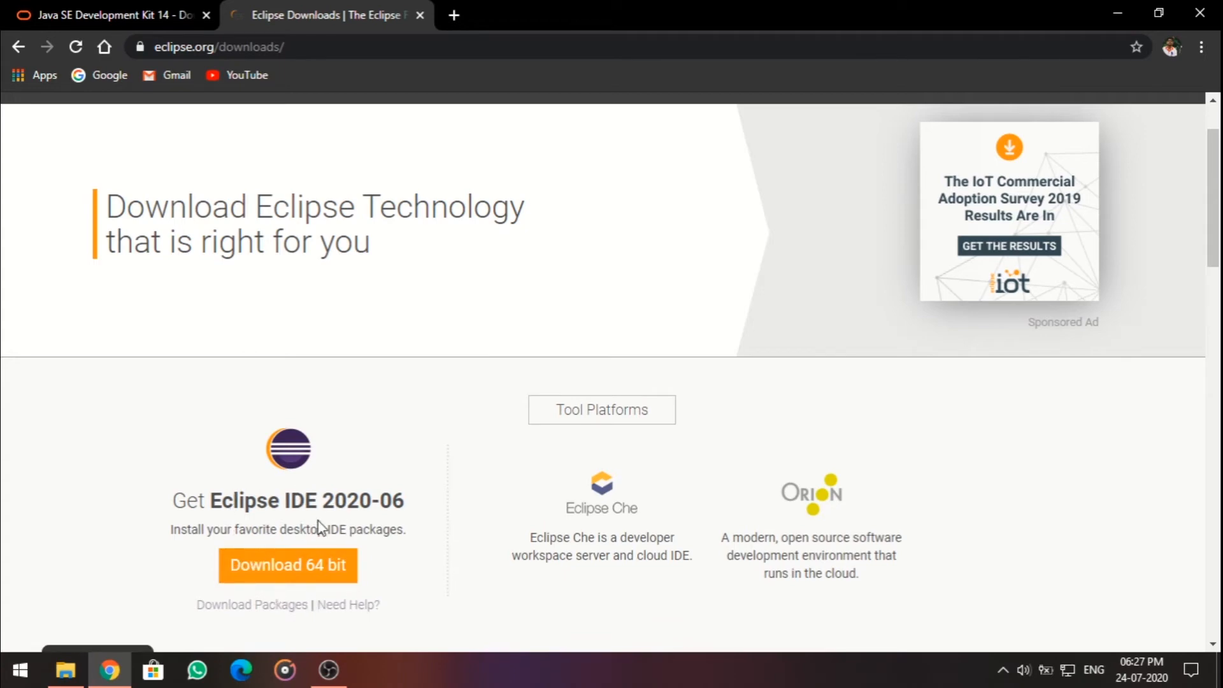
mouse_move(257, 564)
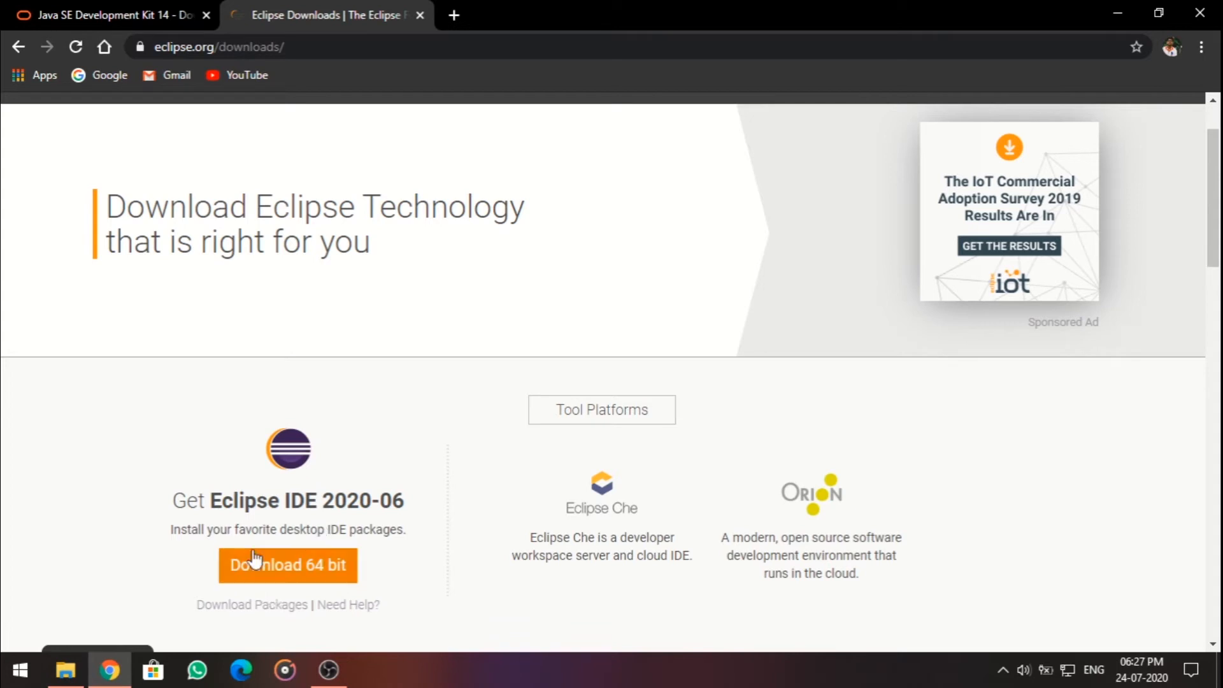
mouse_move(252, 564)
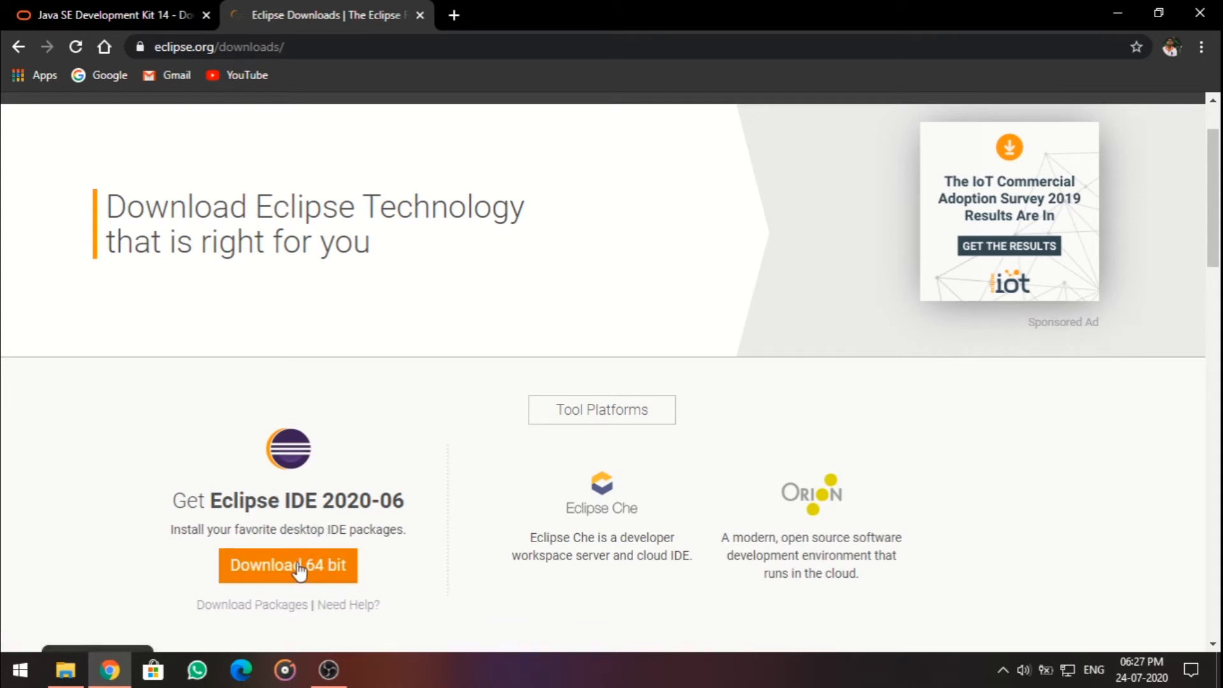
scroll(down, 3)
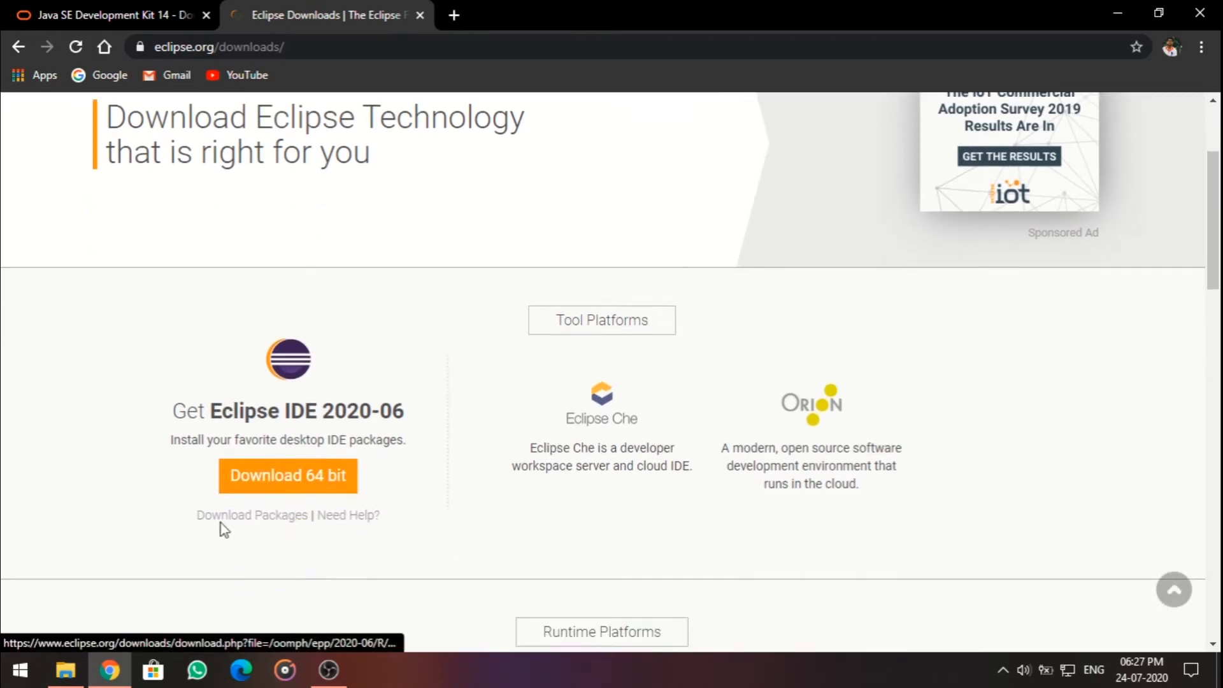
click(286, 475)
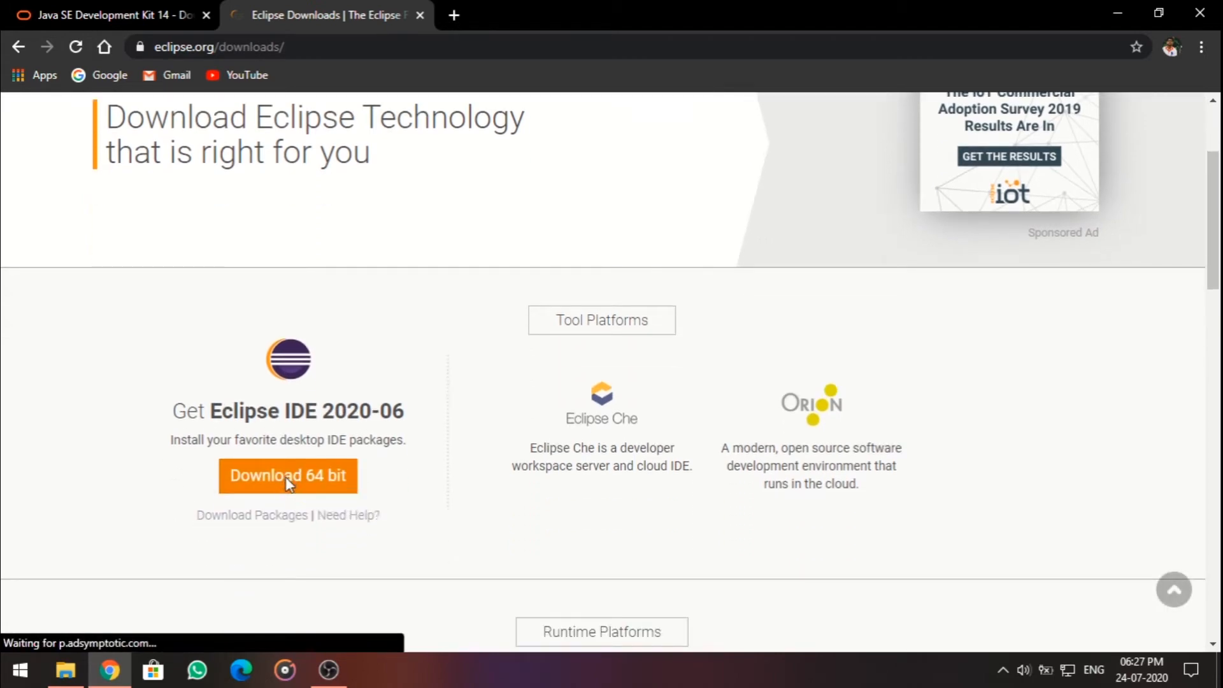
click(287, 475)
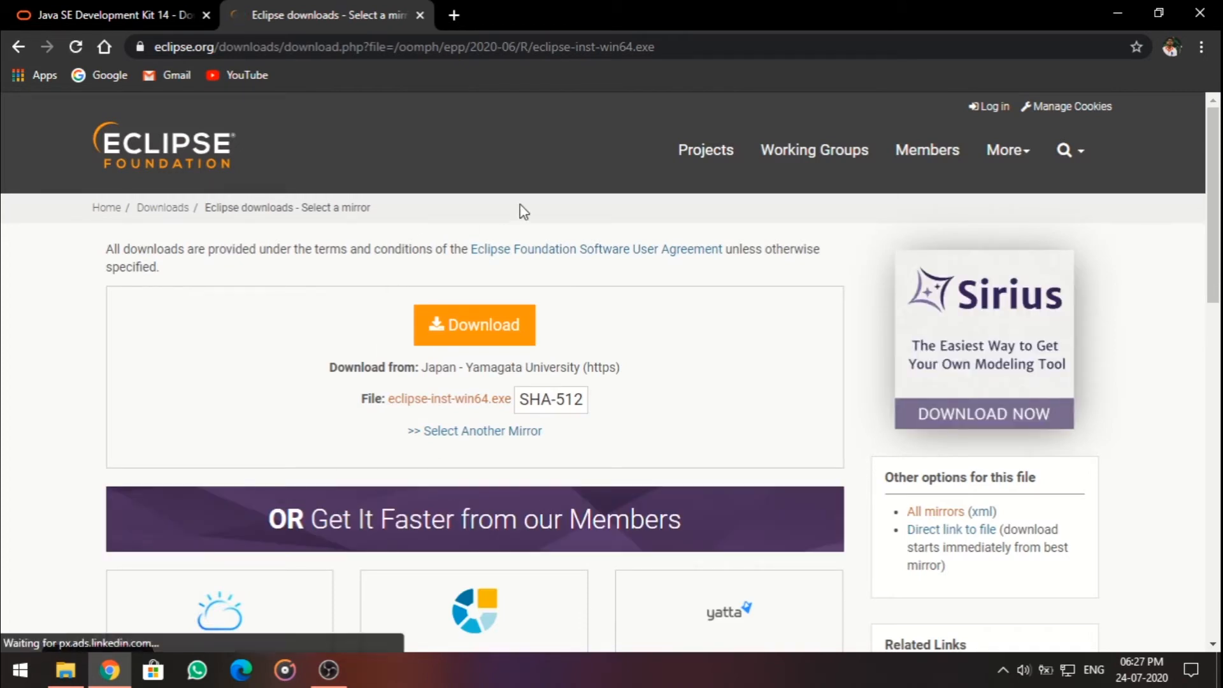
mouse_move(590, 289)
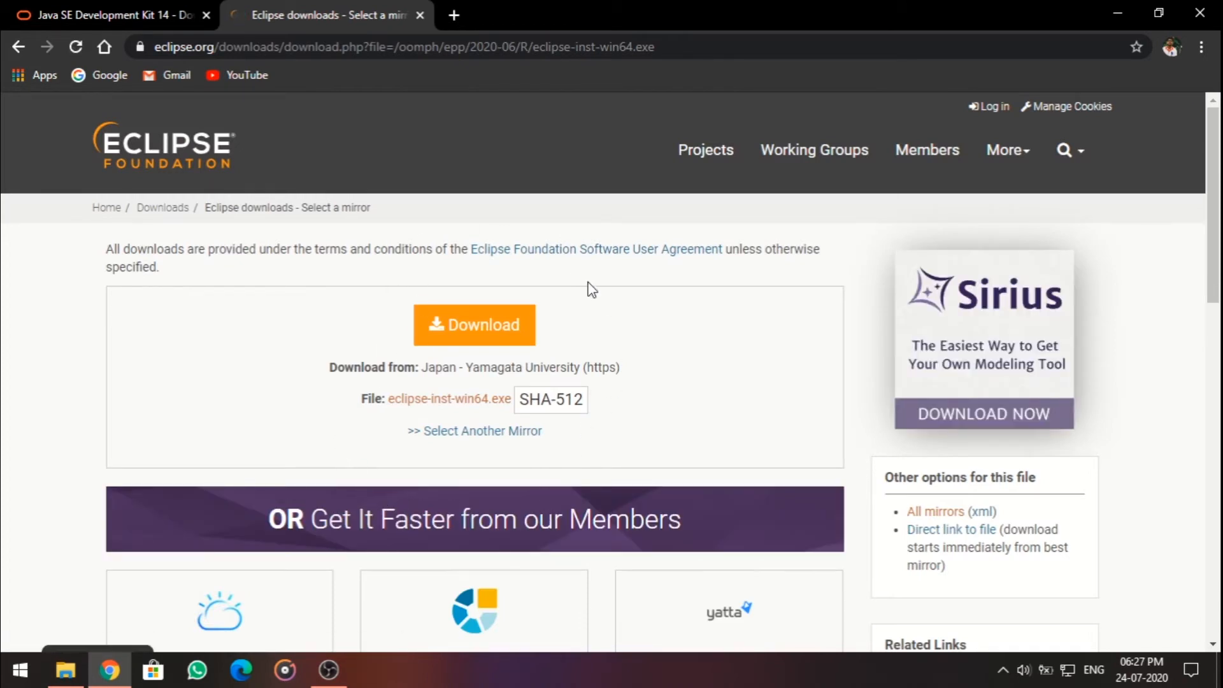
Step: Download eclipse-inst-win64.exe from the mirror and launch it from the download bar
click(474, 325)
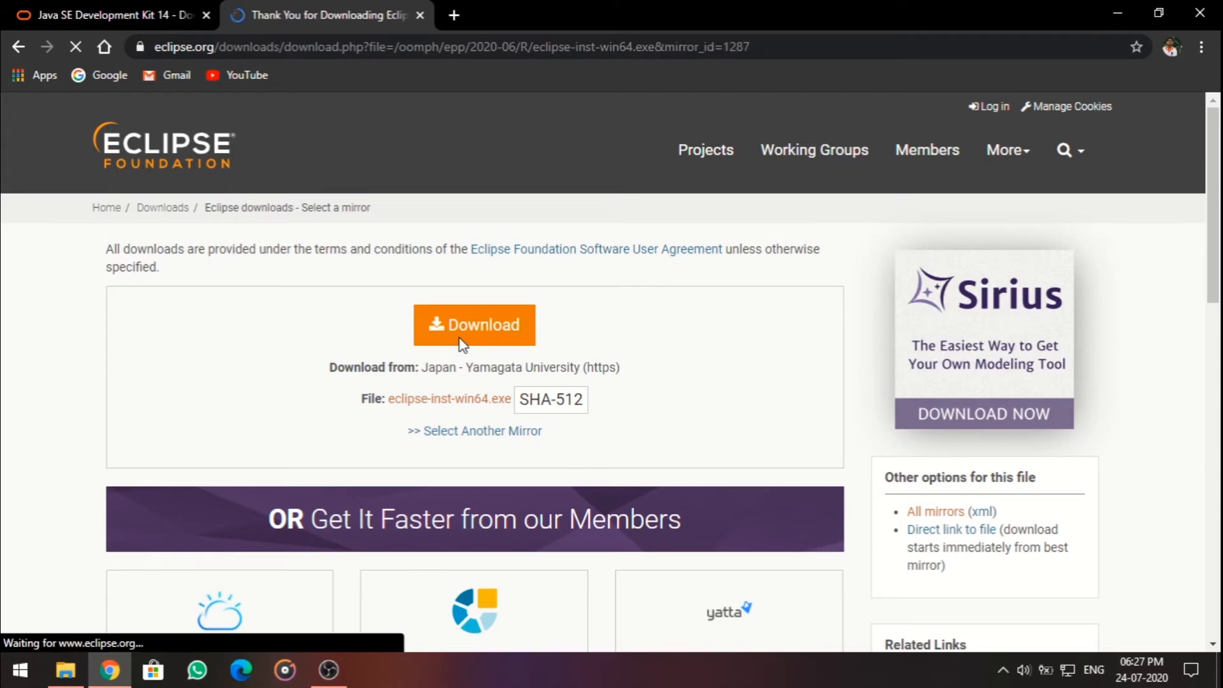
click(474, 325)
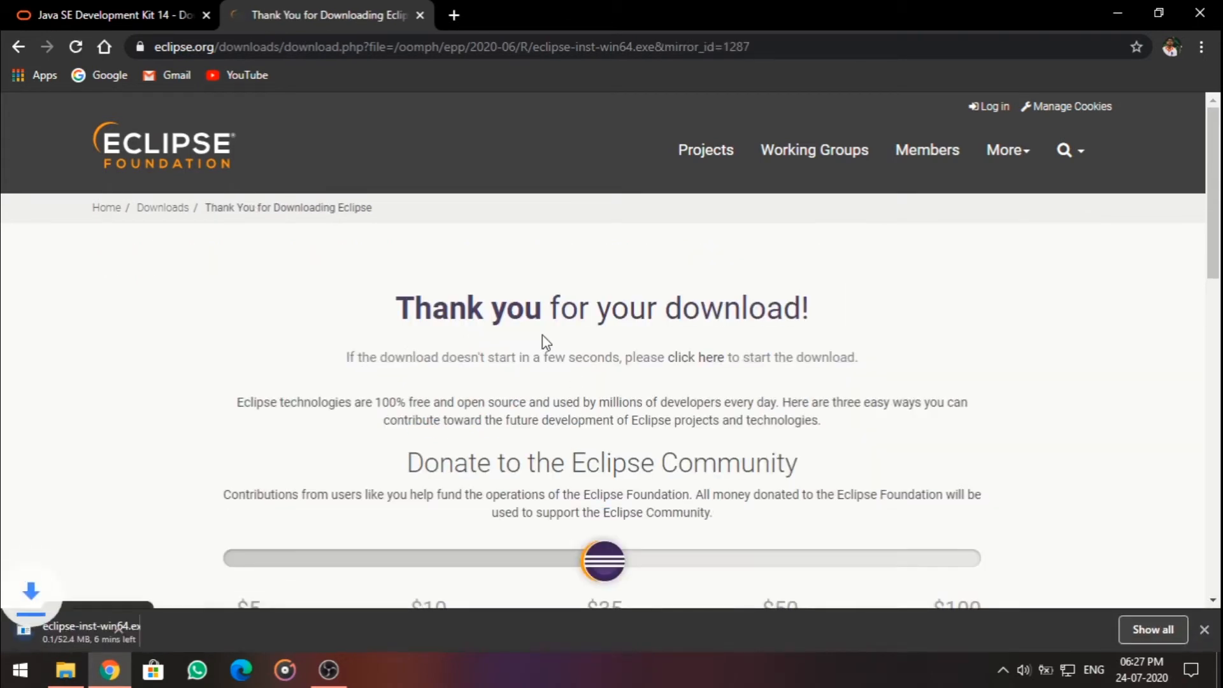
scroll(down, 3)
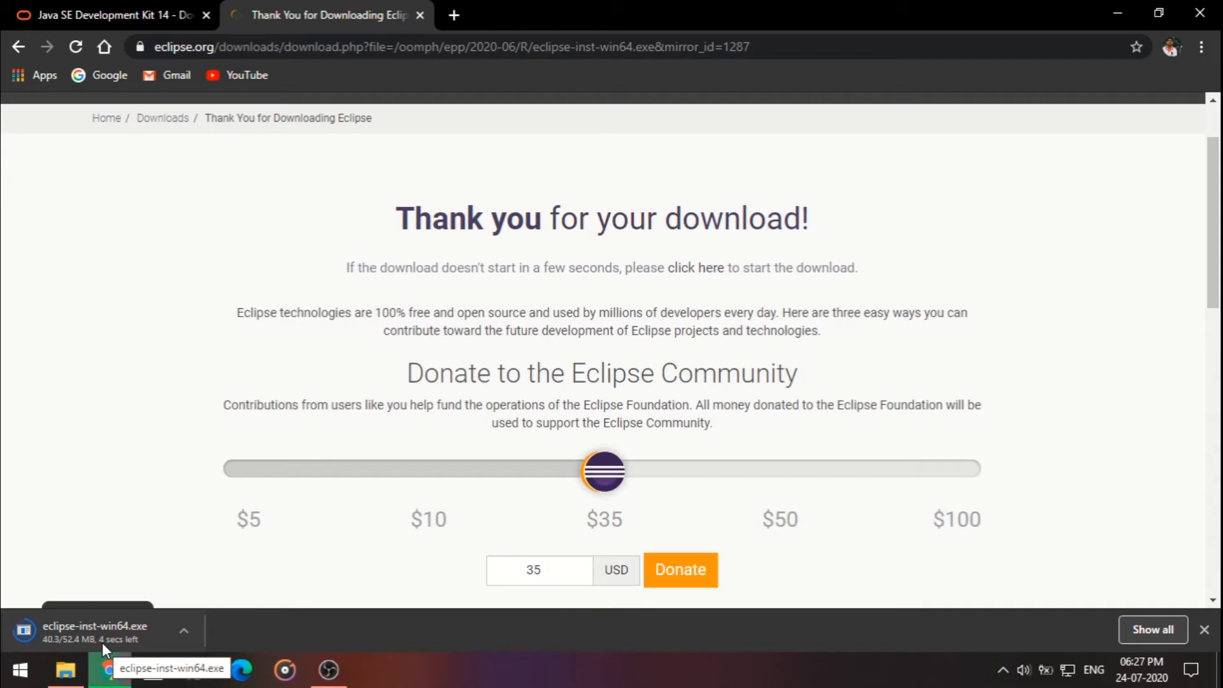
mouse_move(180, 549)
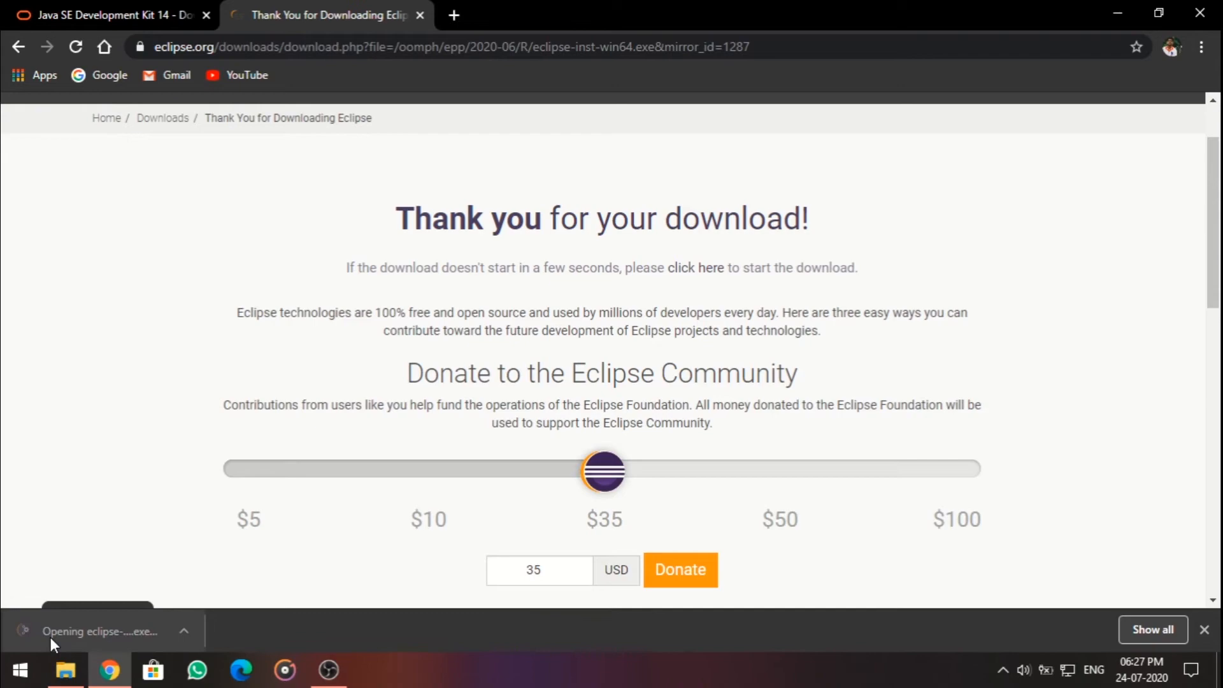
click(98, 630)
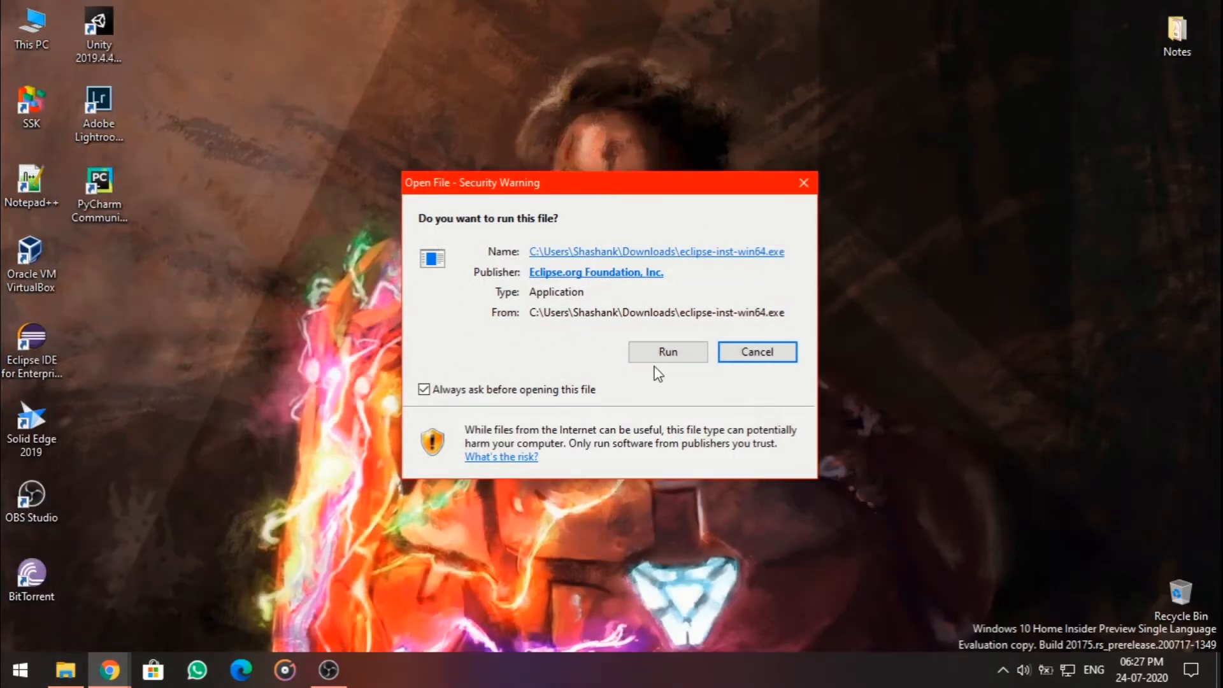
Step: Allow and run the Eclipse Installer, reaching its list of IDE packages
click(666, 352)
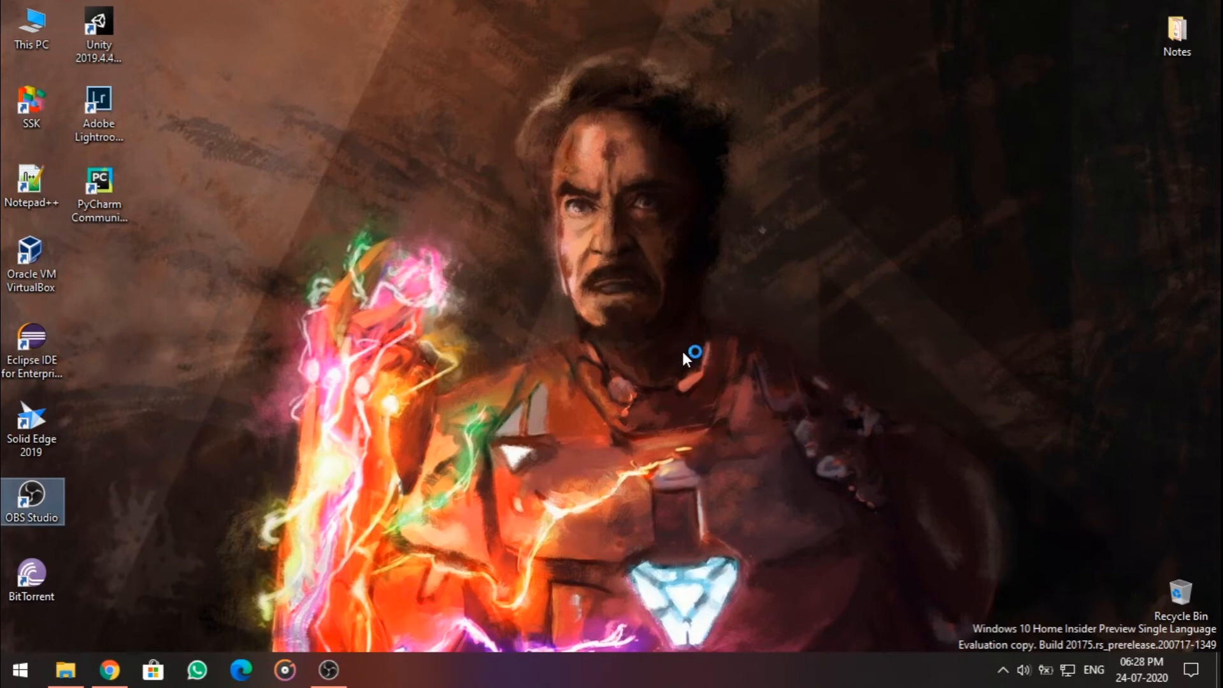
double_click(32, 346)
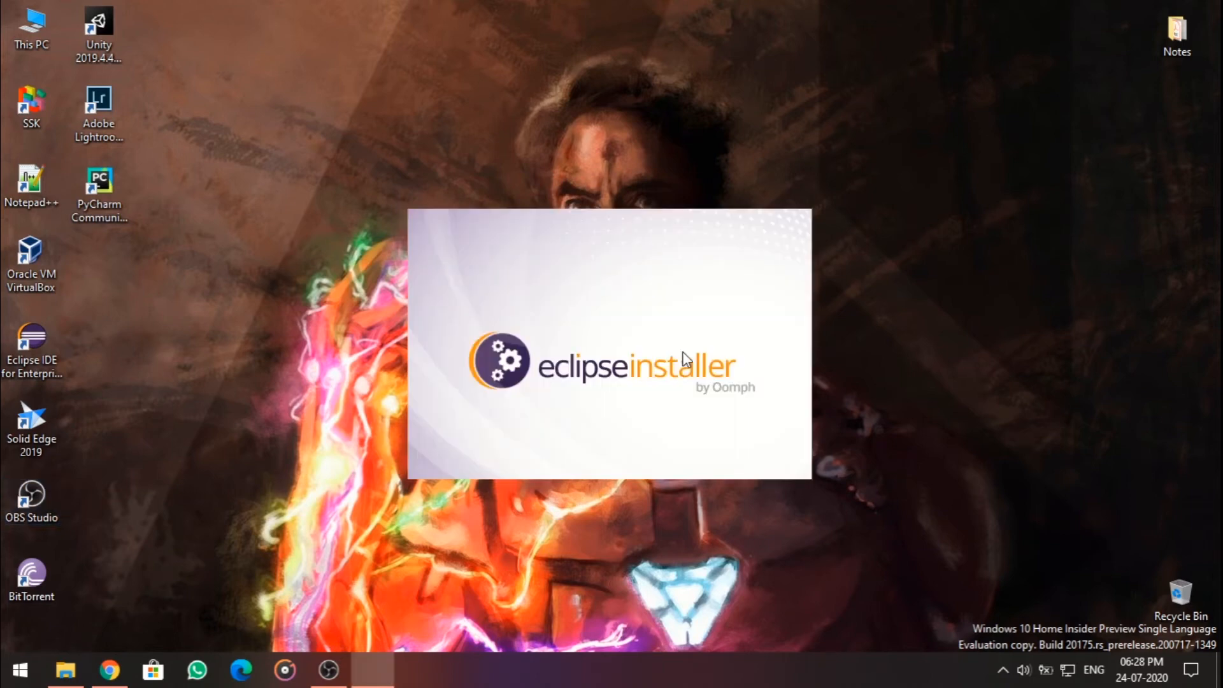
mouse_move(558, 382)
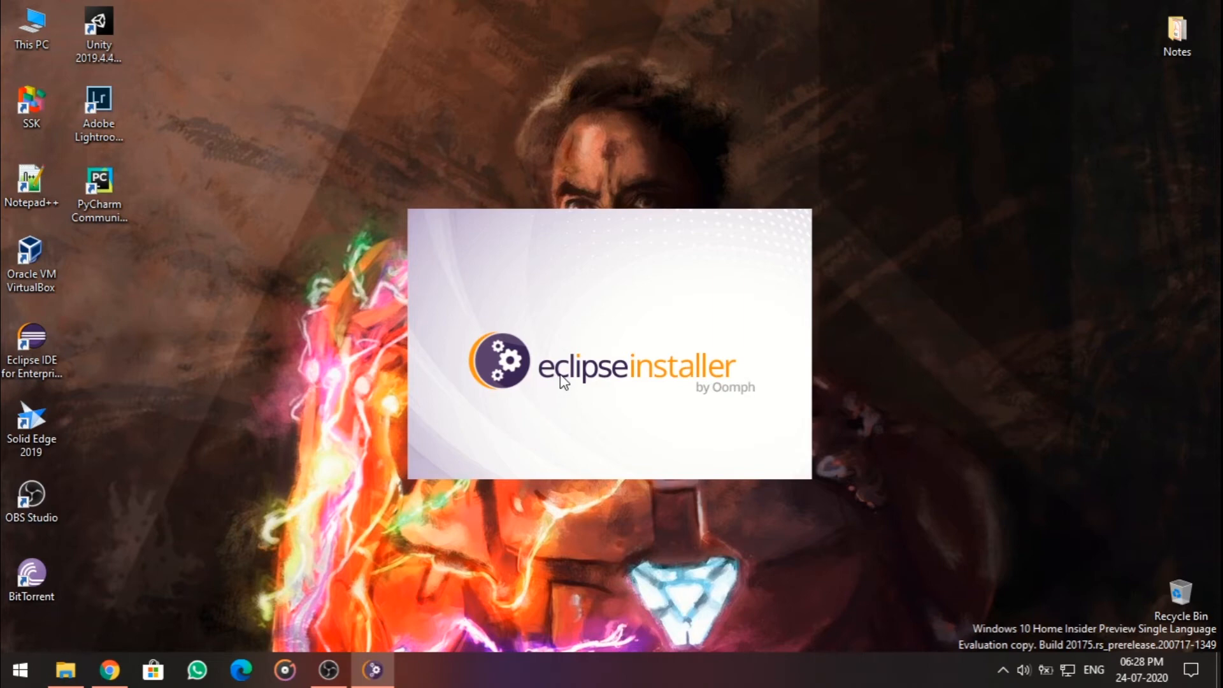
mouse_move(550, 366)
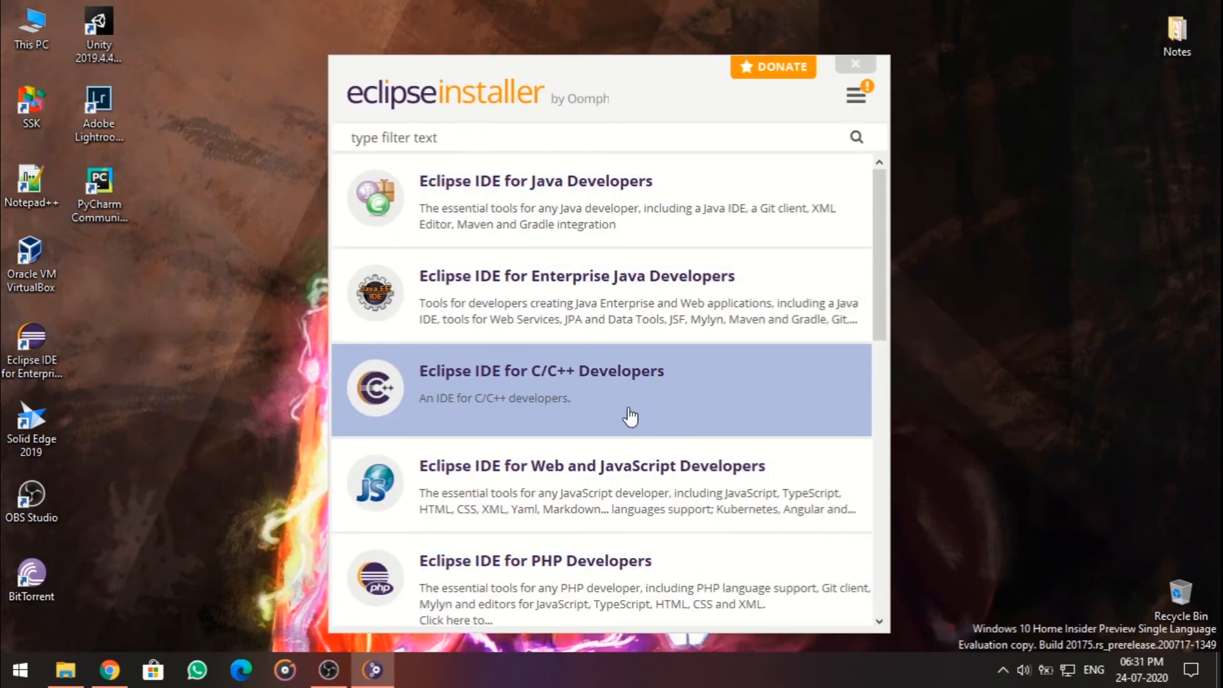
mouse_move(606, 275)
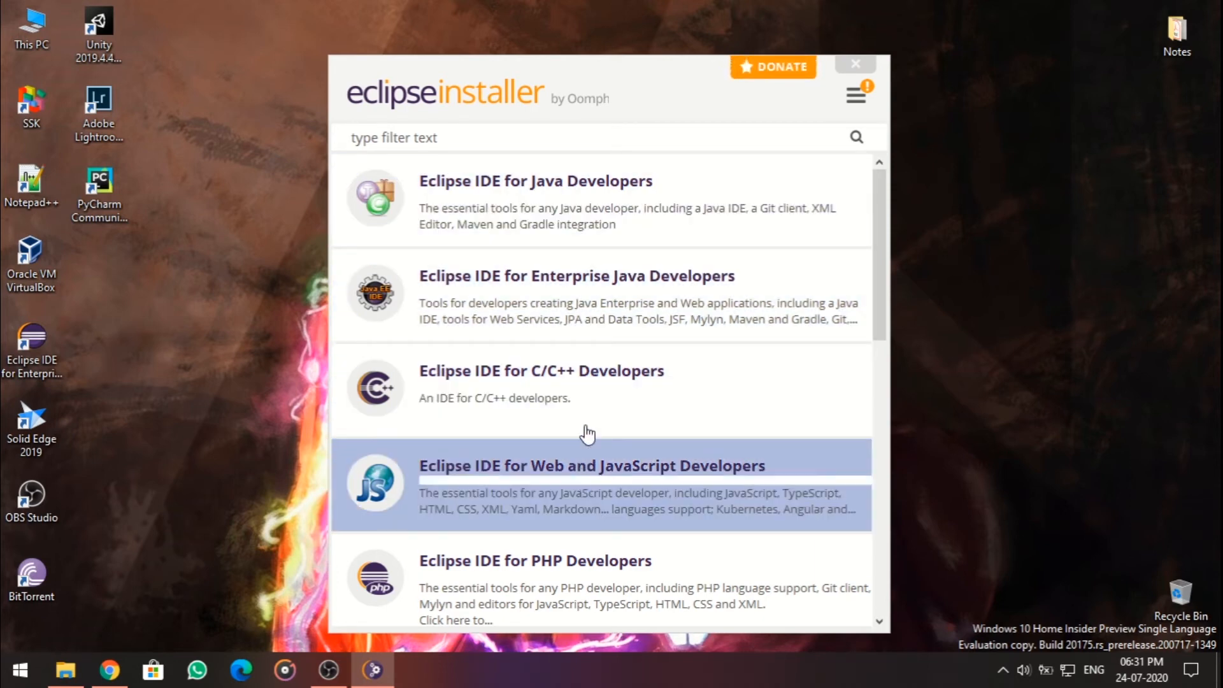
scroll(down, 3)
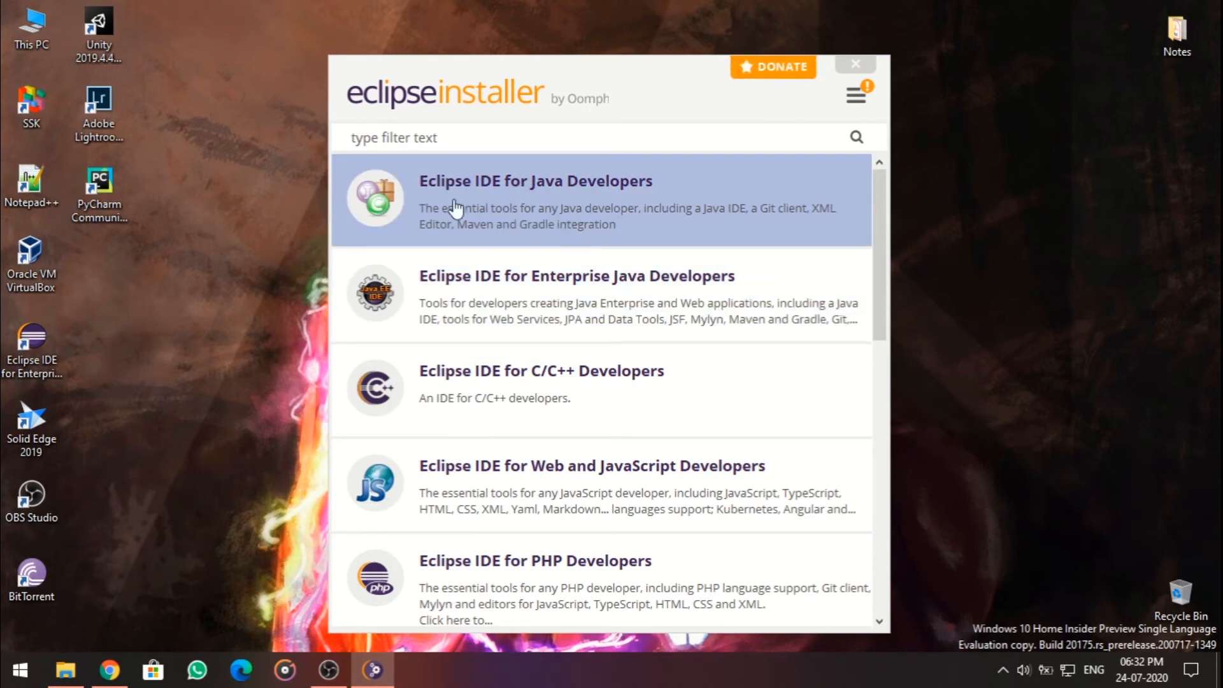
mouse_move(621, 210)
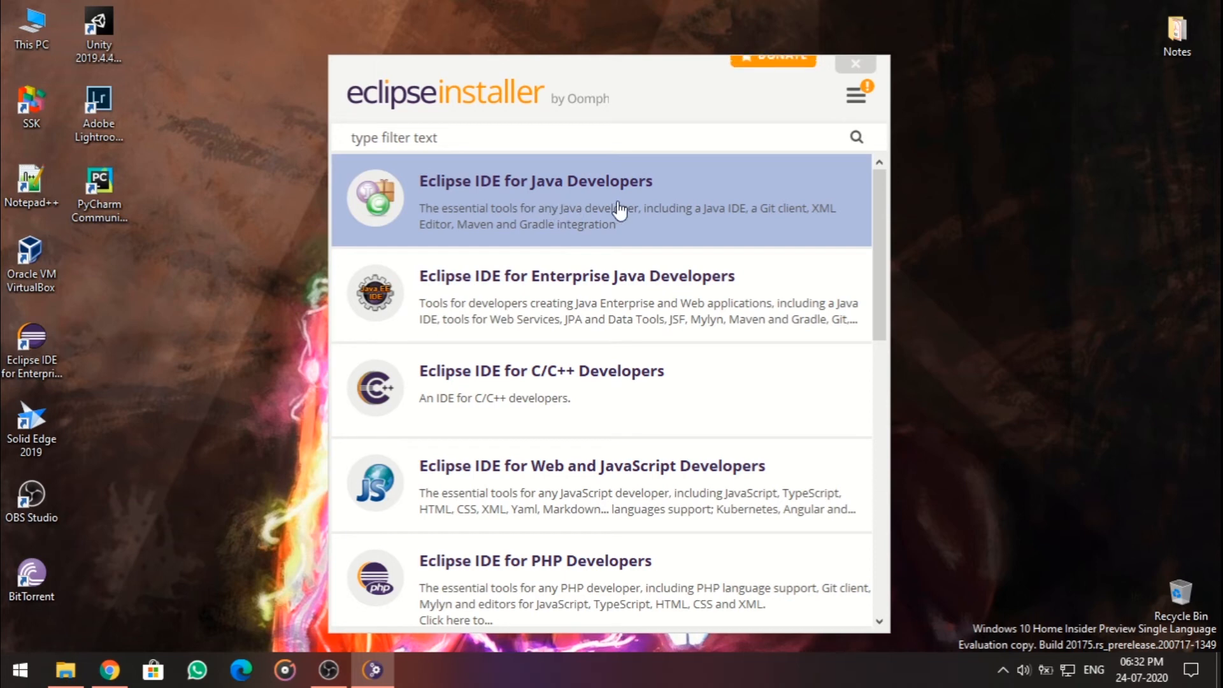
Step: Choose Eclipse IDE for Java Developers, showing JDK 14.0.1 and folder java-2020-06
click(535, 198)
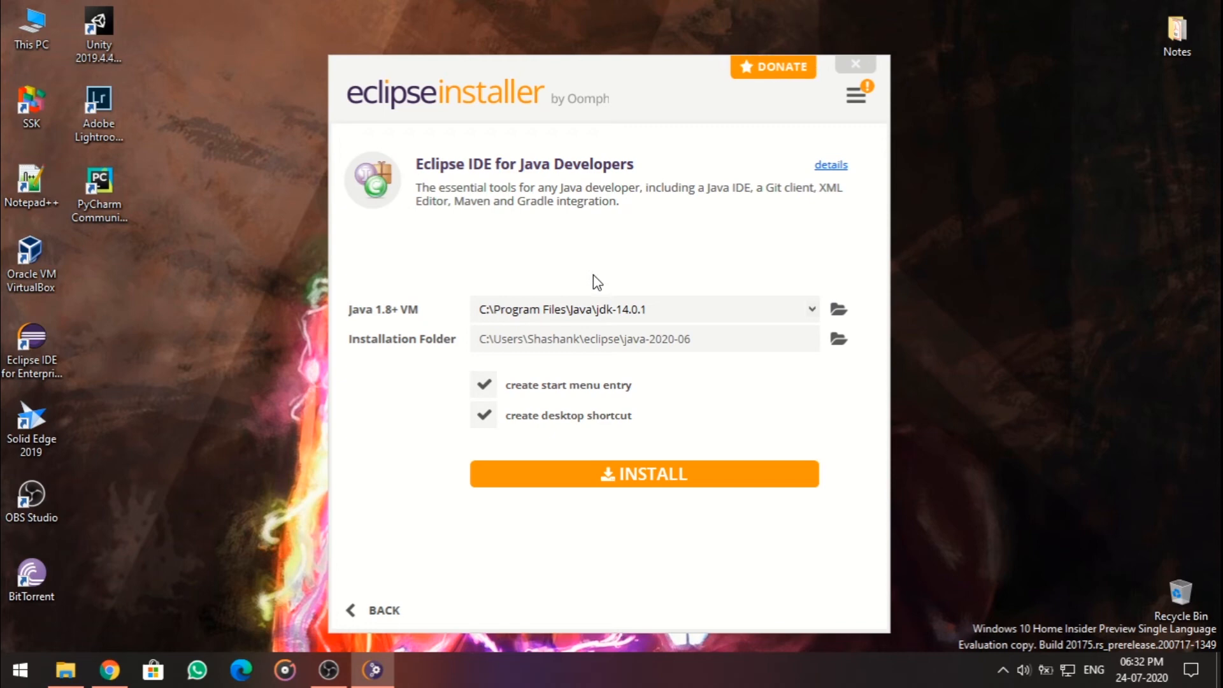
mouse_move(460, 317)
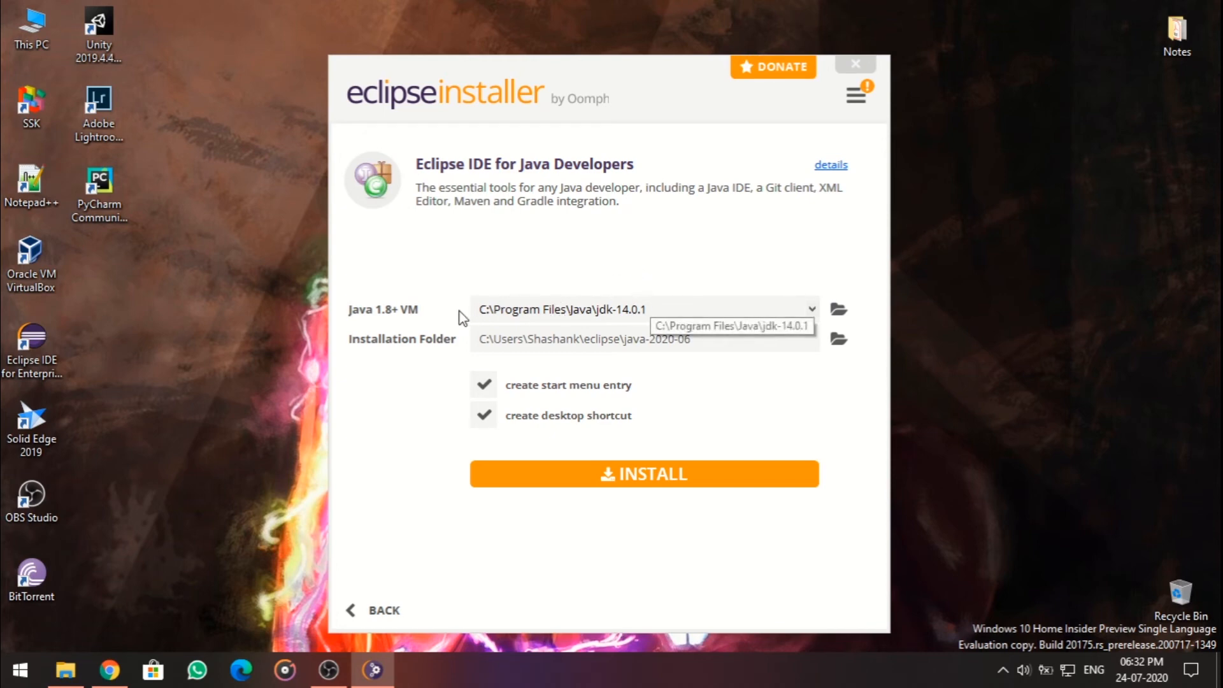
mouse_move(440, 303)
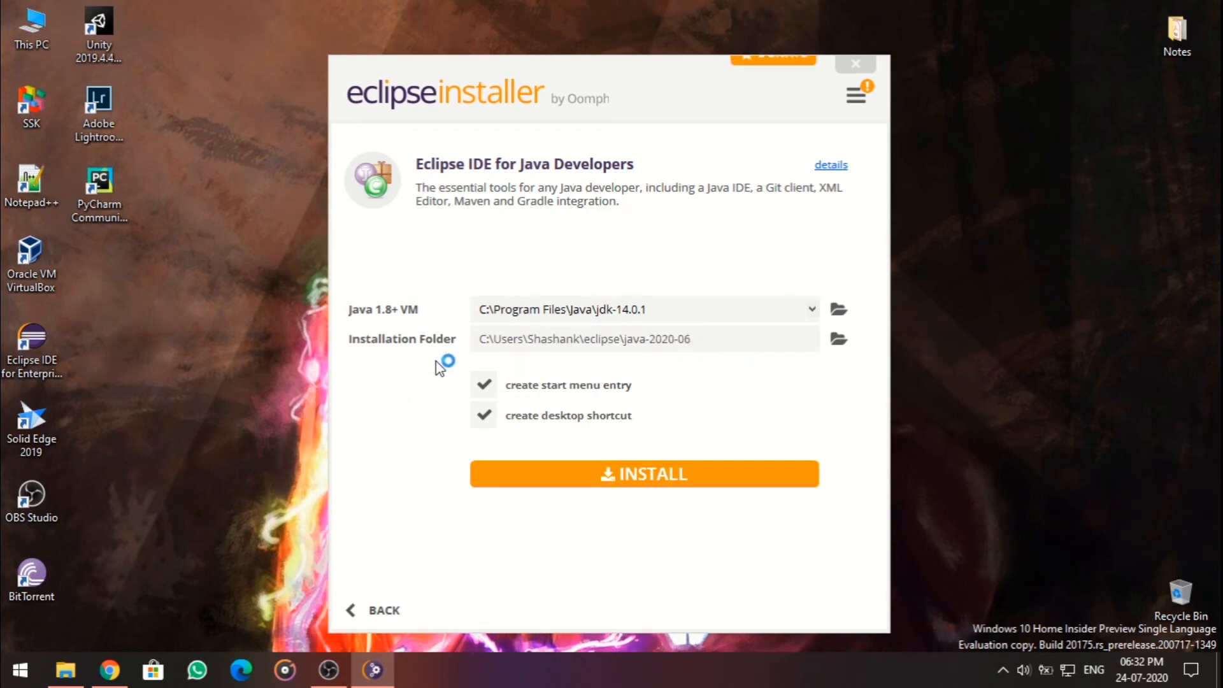
mouse_move(642, 480)
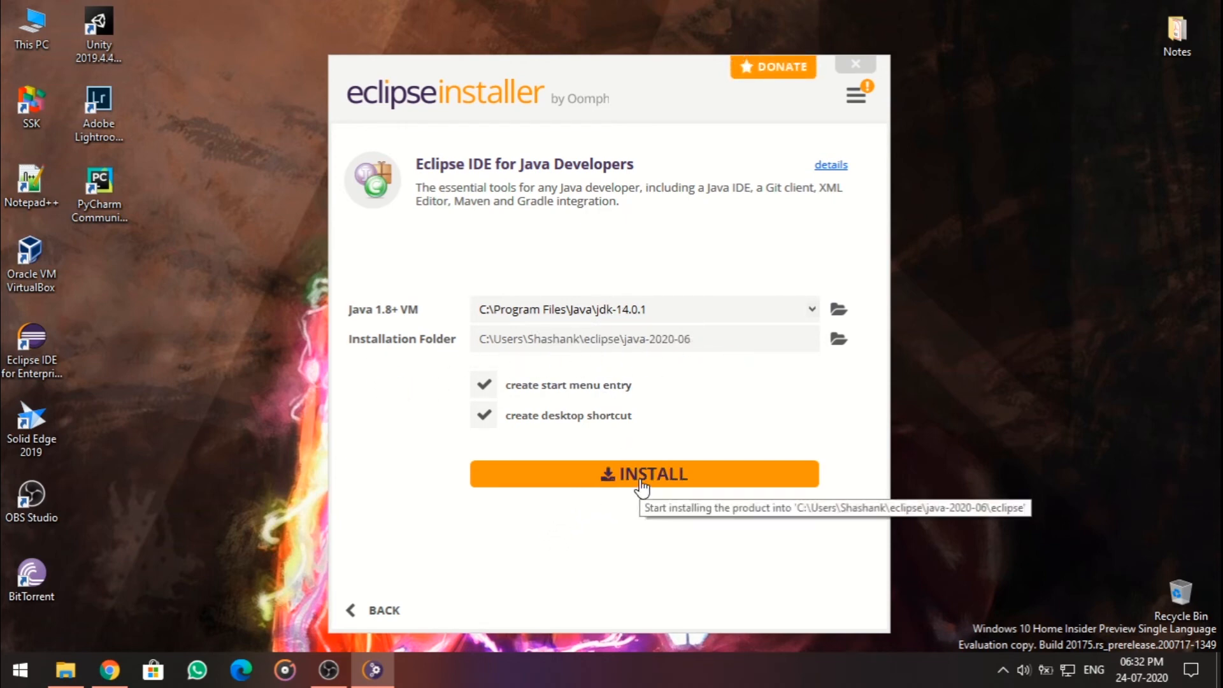
Step: Install Eclipse IDE for Java Developers, review its details, then exit the installer
click(644, 473)
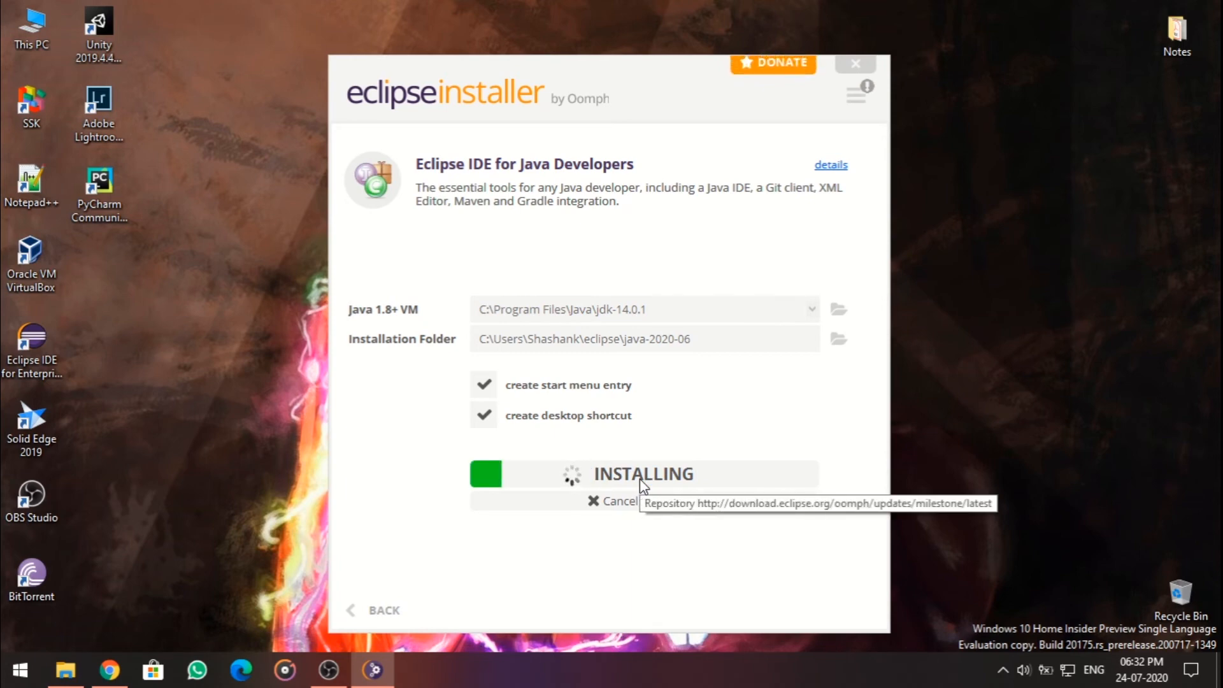
mouse_move(460, 550)
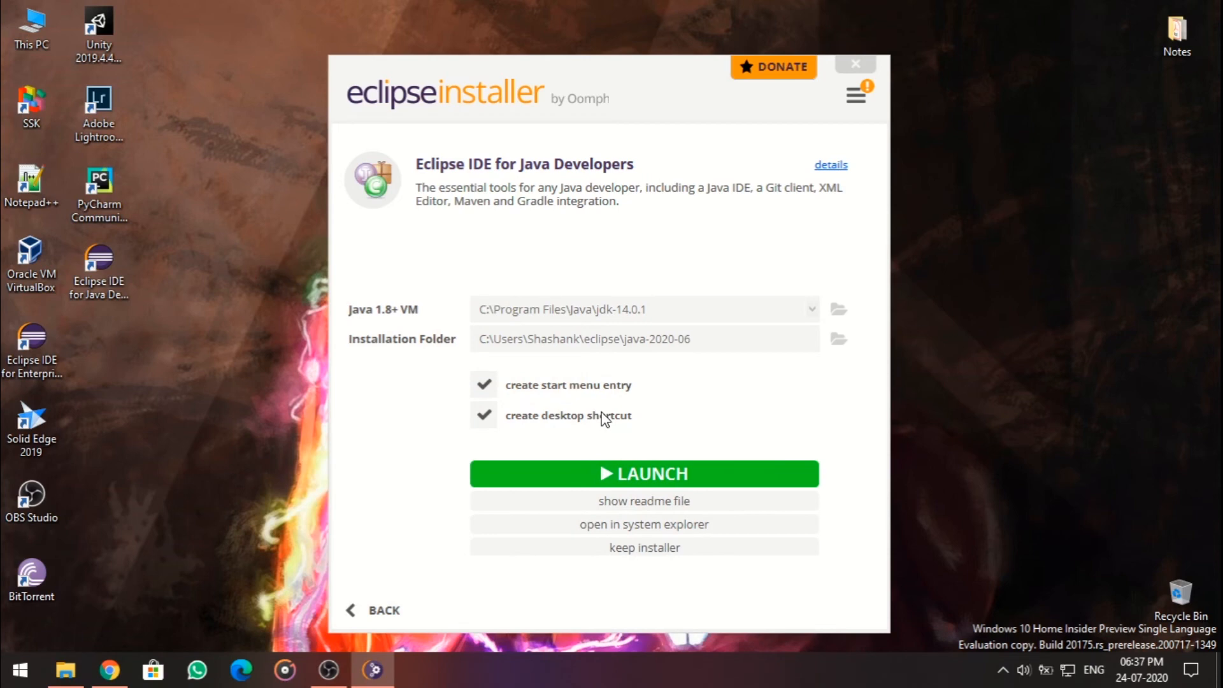
mouse_move(849, 165)
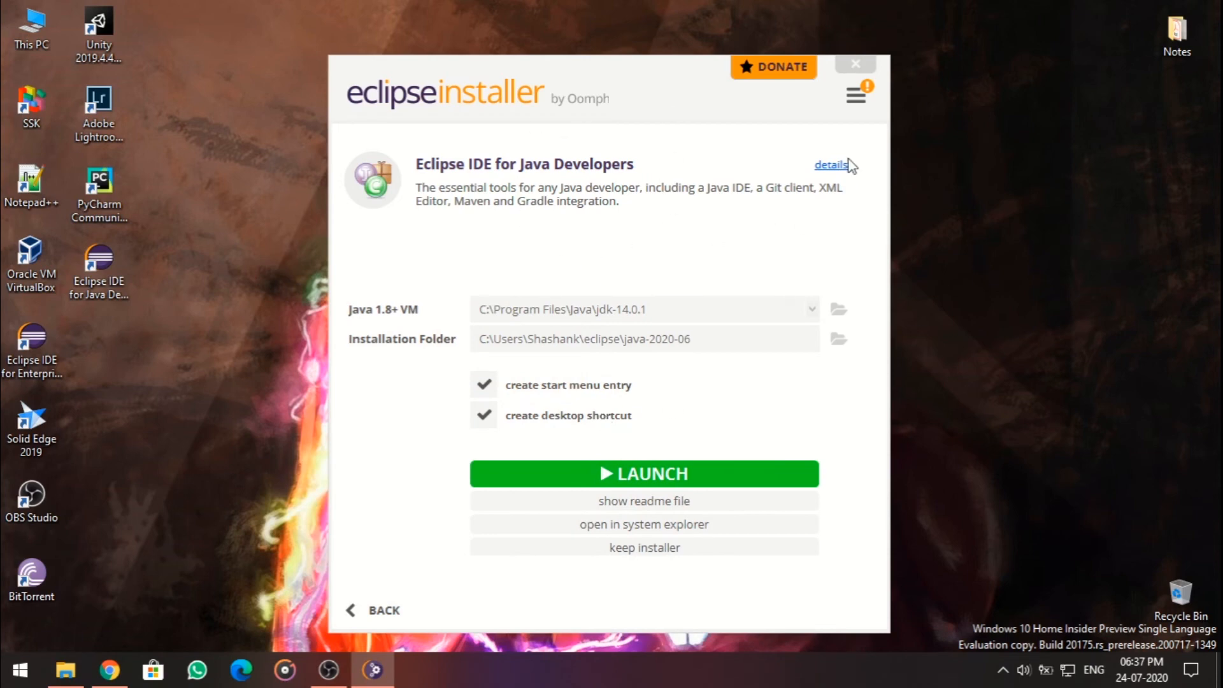
click(855, 96)
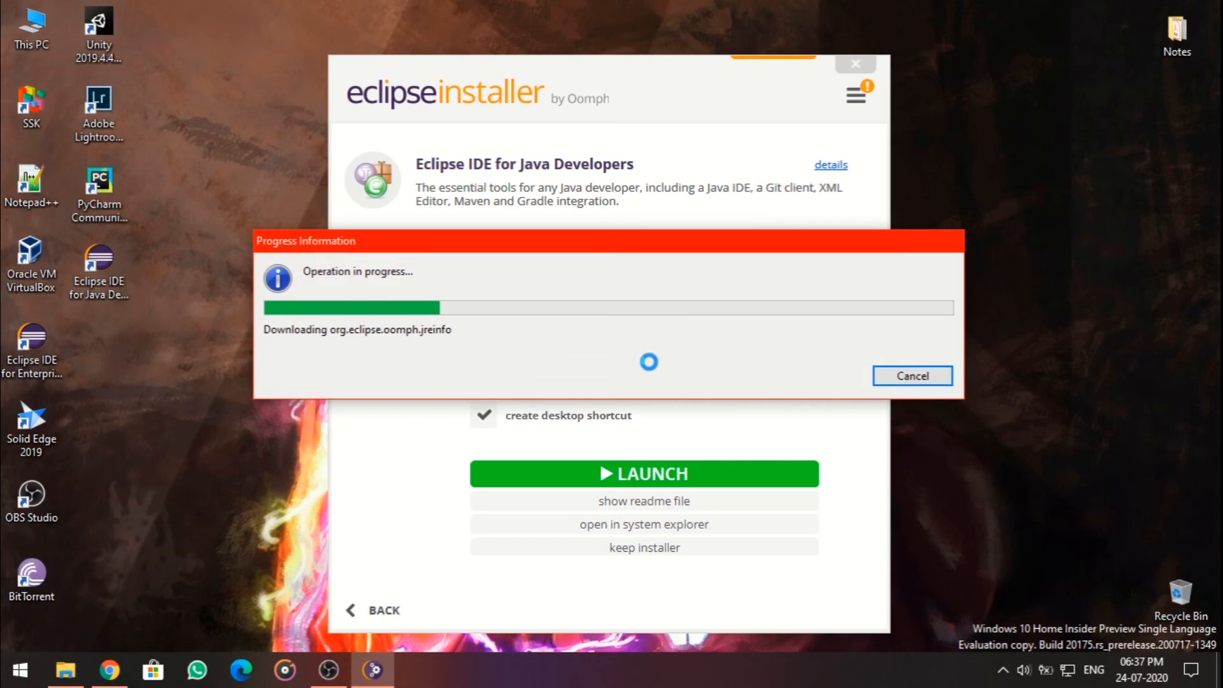
click(912, 374)
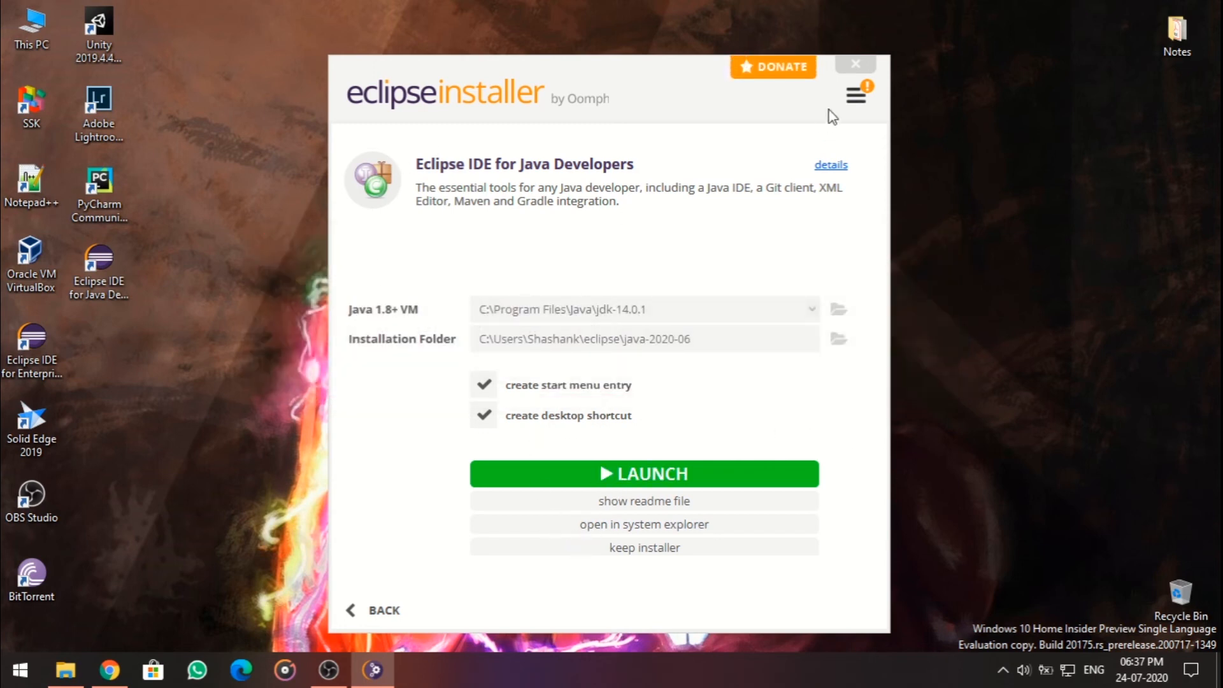
click(854, 64)
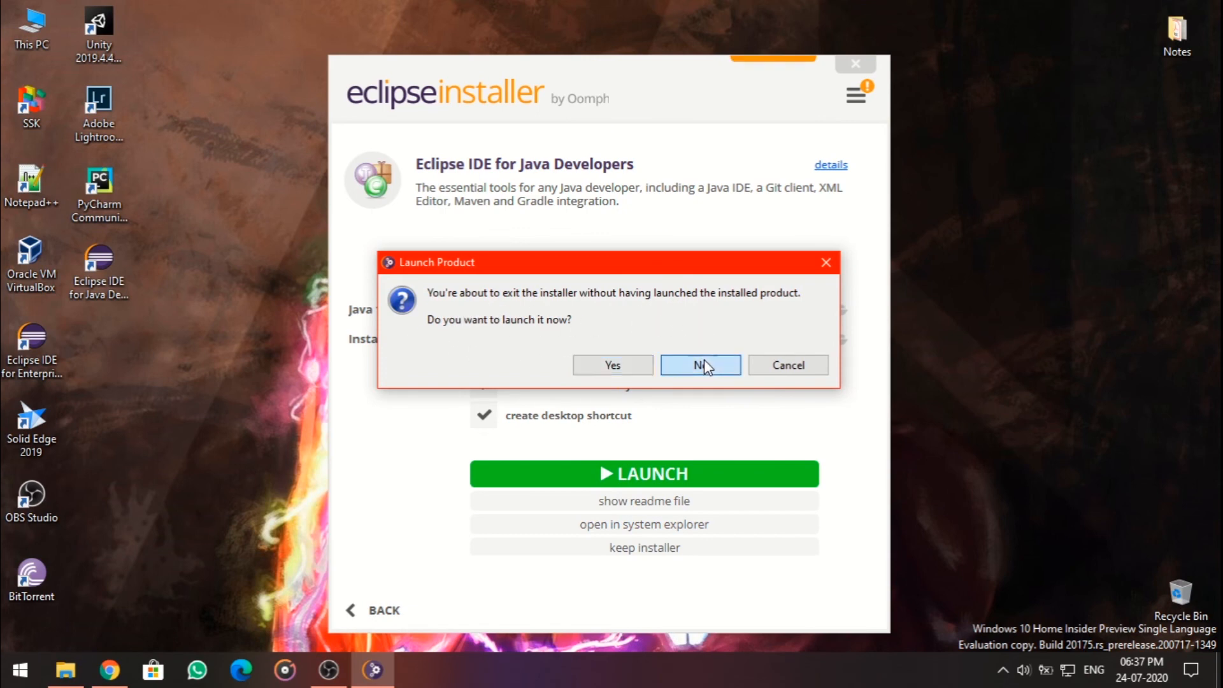
Step: Decline launching from the installer and start the installed Eclipse IDE from its desktop shortcut
click(699, 366)
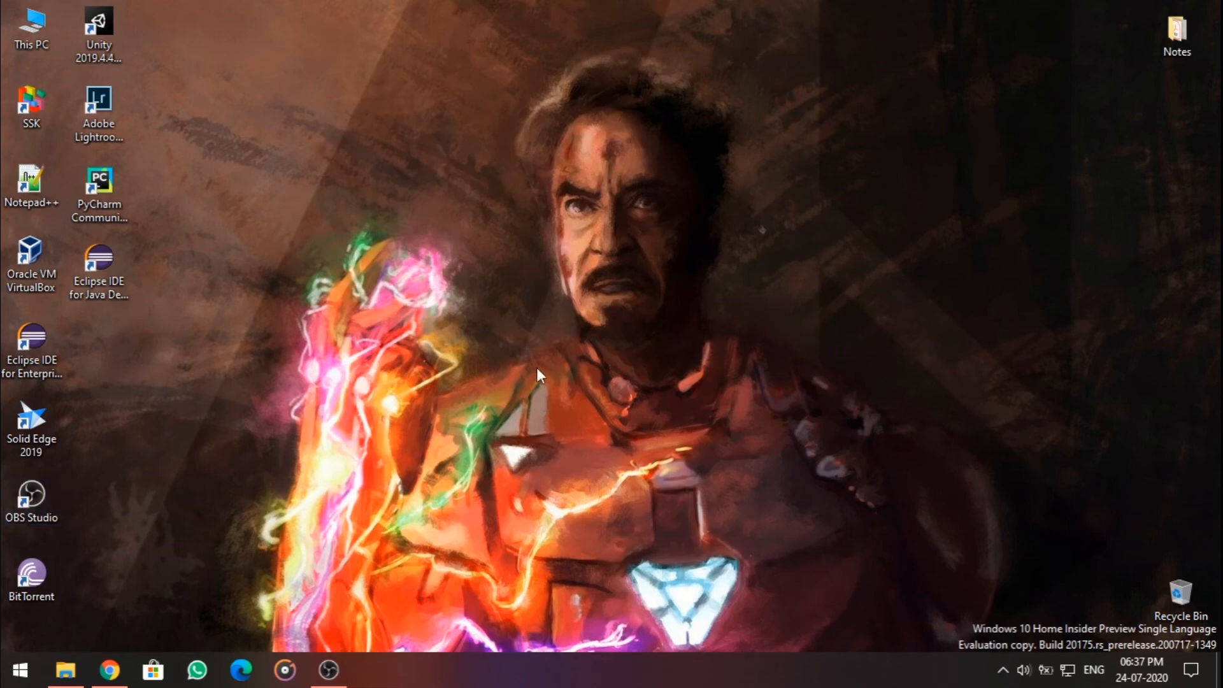
click(98, 269)
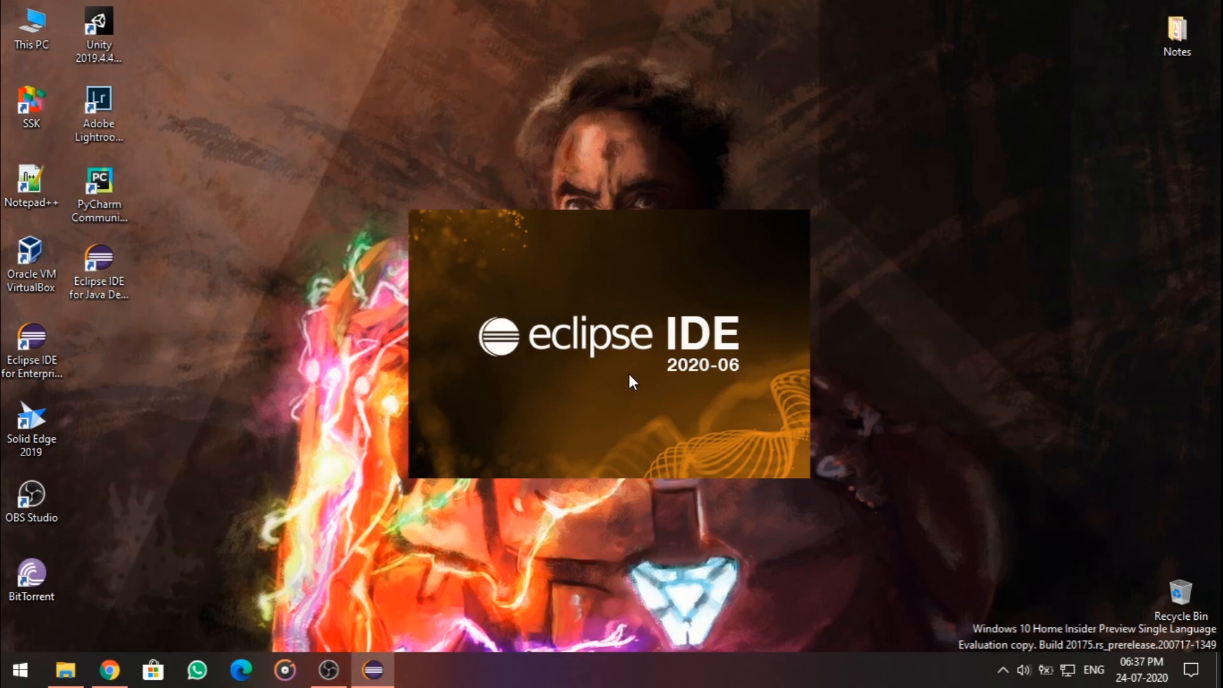
mouse_move(660, 382)
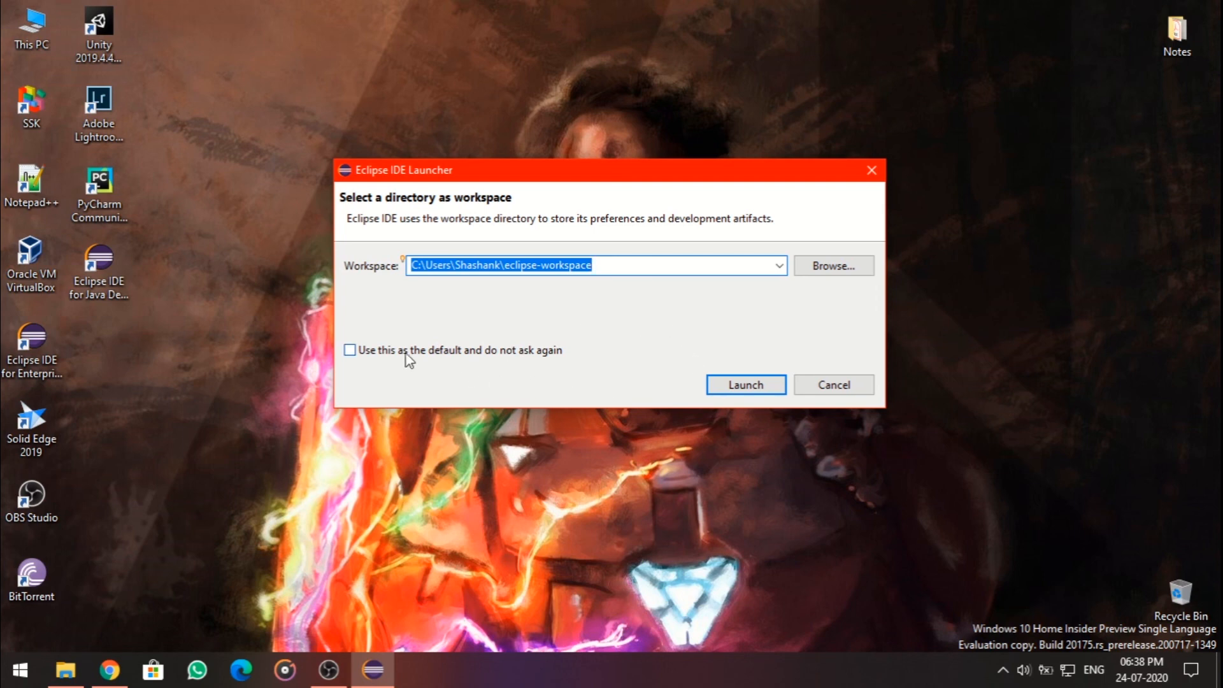
mouse_move(658, 338)
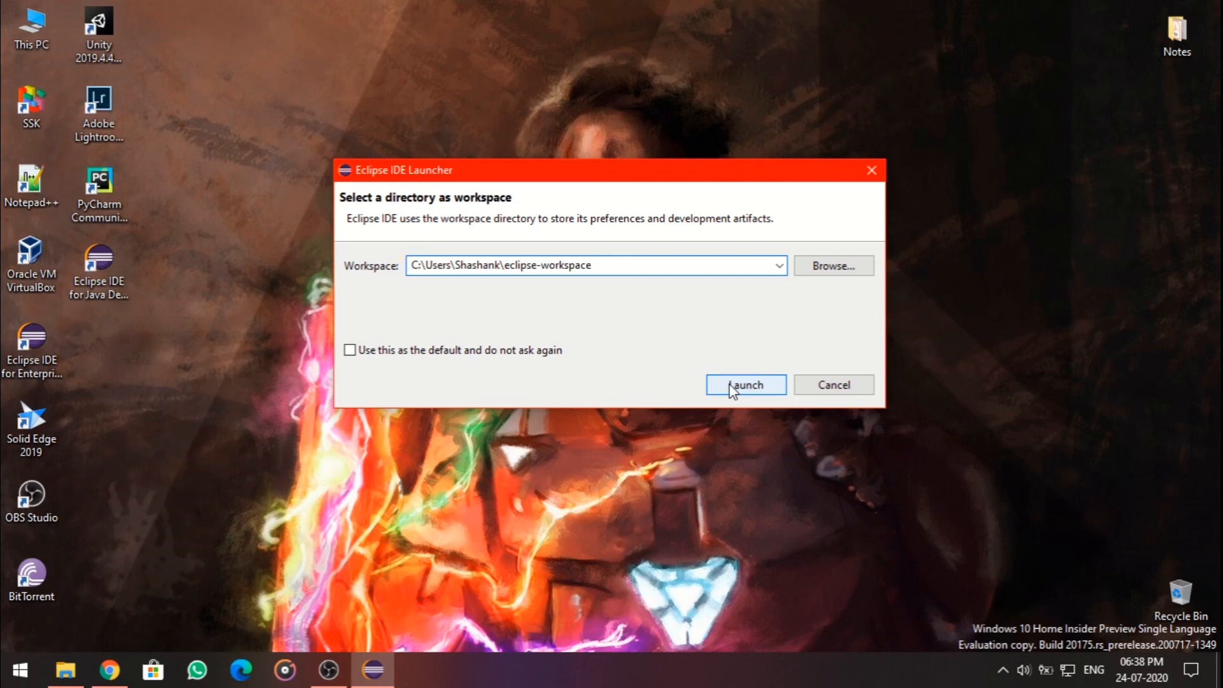
Step: Launch with the default workspace, dismiss the older-workspace warning, and relaunch Eclipse from the shortcut
click(742, 385)
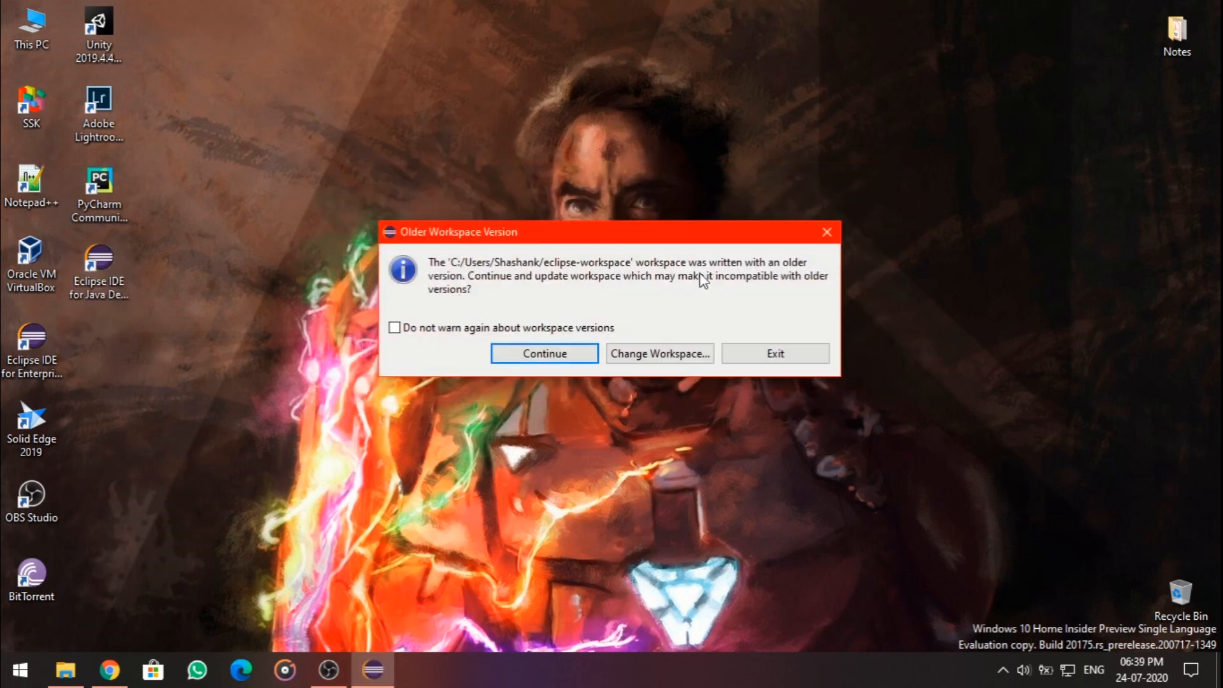
mouse_move(615, 309)
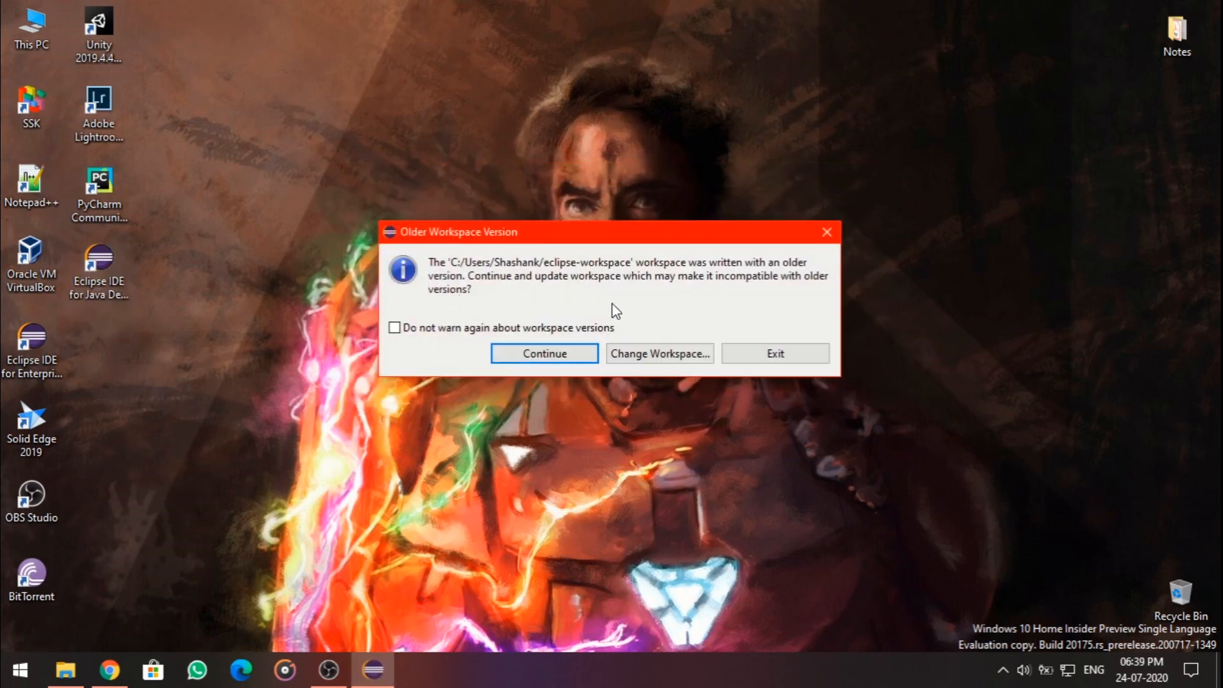
click(543, 353)
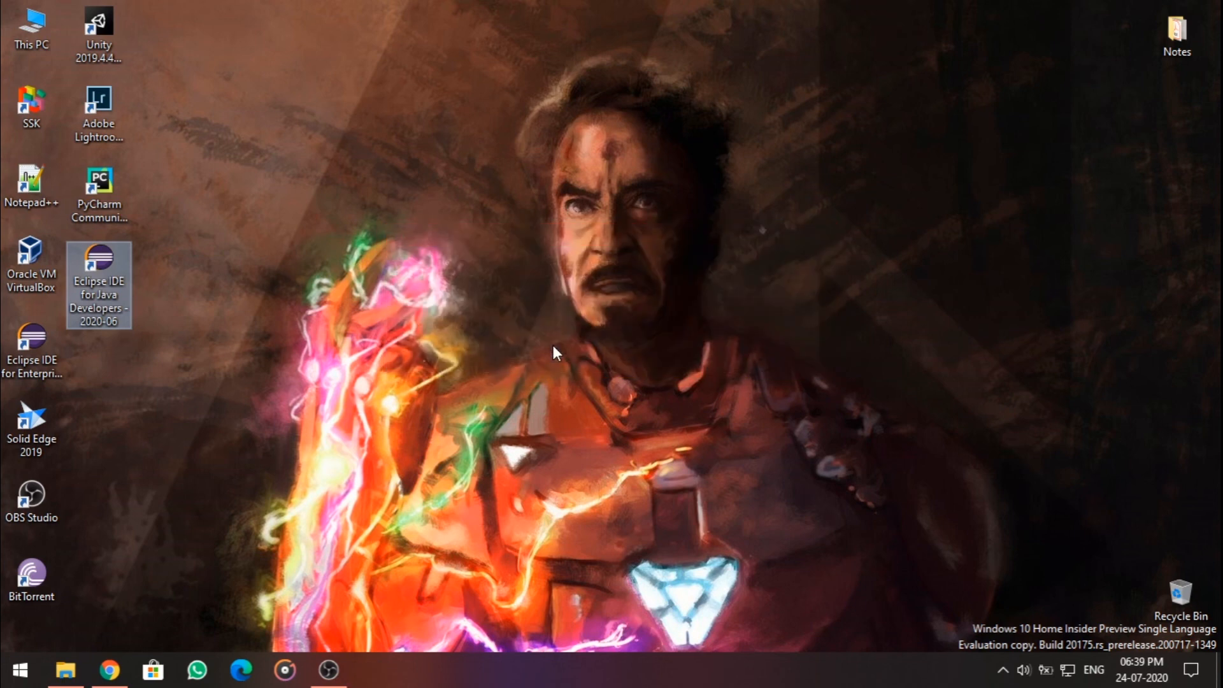
double_click(98, 282)
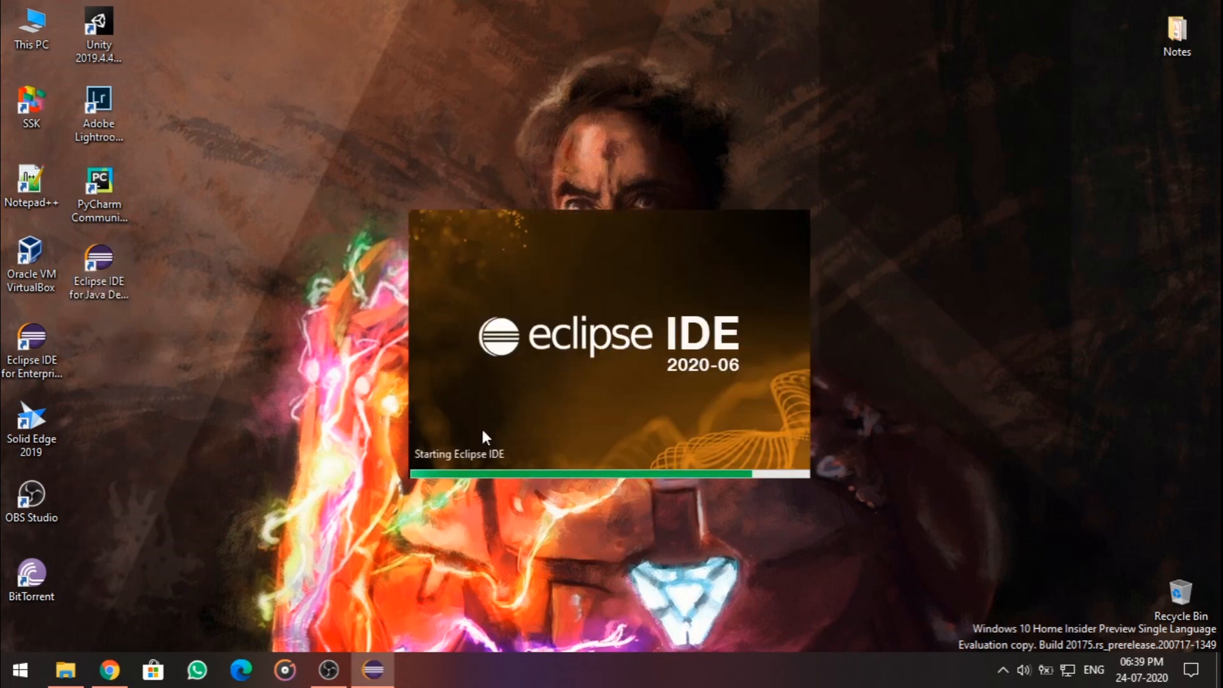
mouse_move(606, 423)
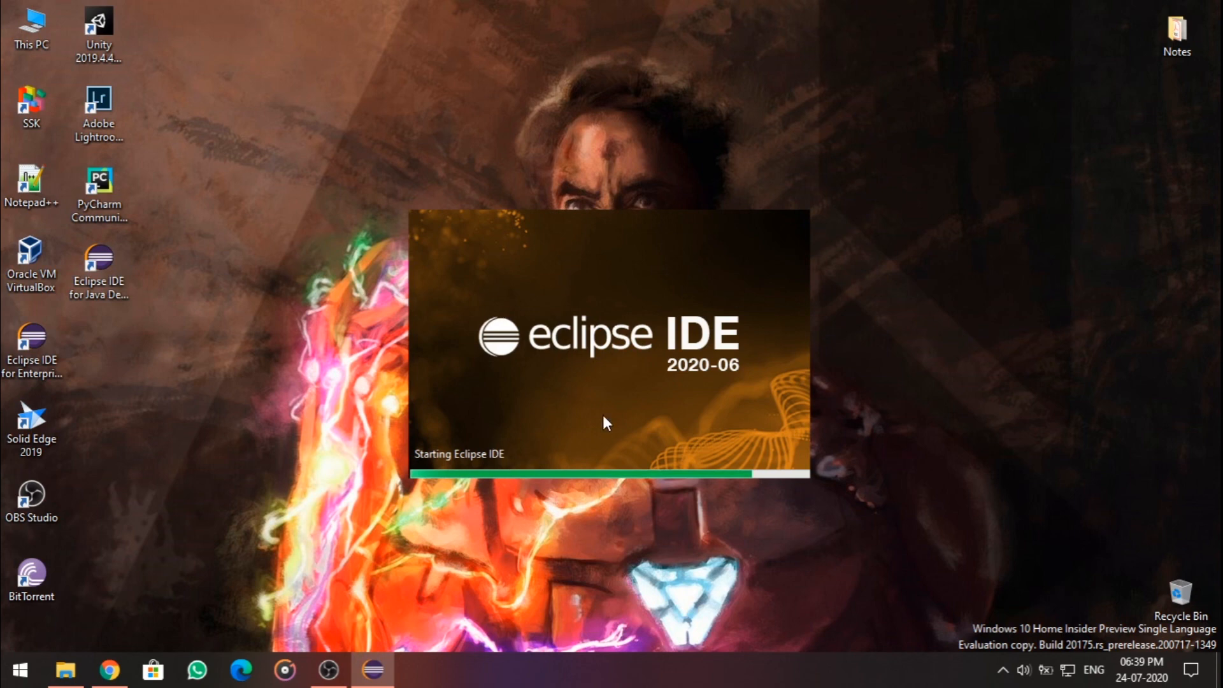